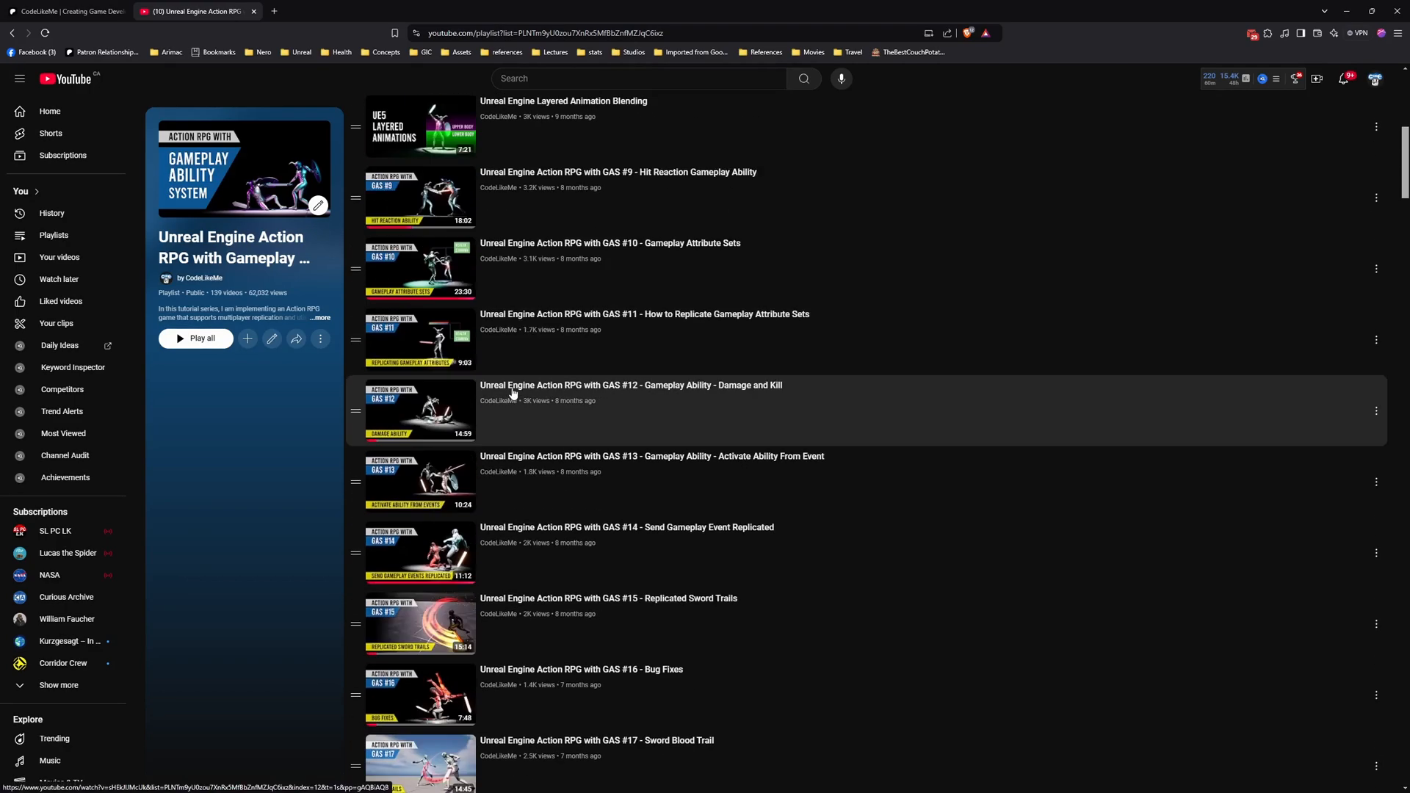
Step: Scroll the Action RPG playlist to later episodes, then switch to the Patreon tab
scroll("down", 3)
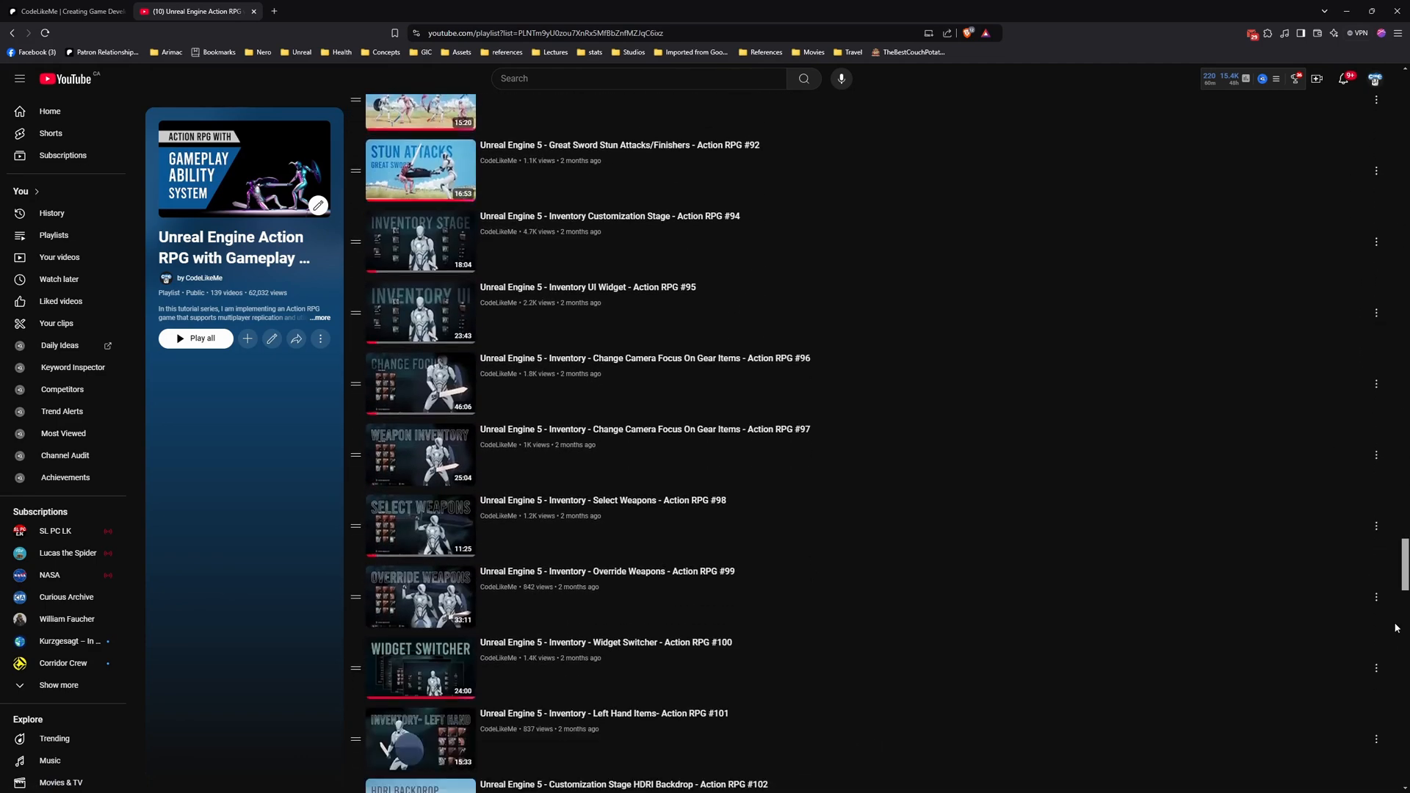
left_click(67, 11)
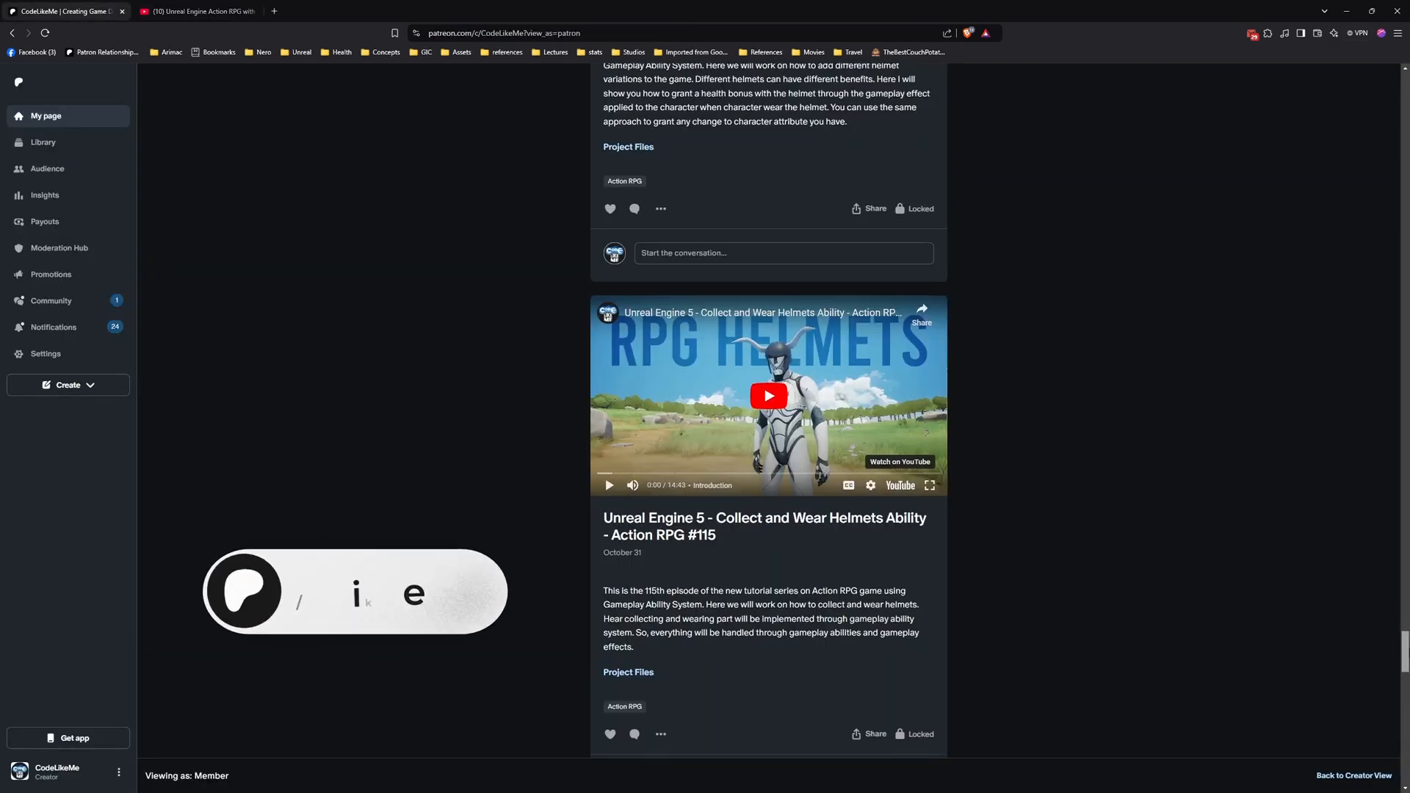
Step: Scroll through the Patreon feed of Action RPG episode posts
scroll("down", 3)
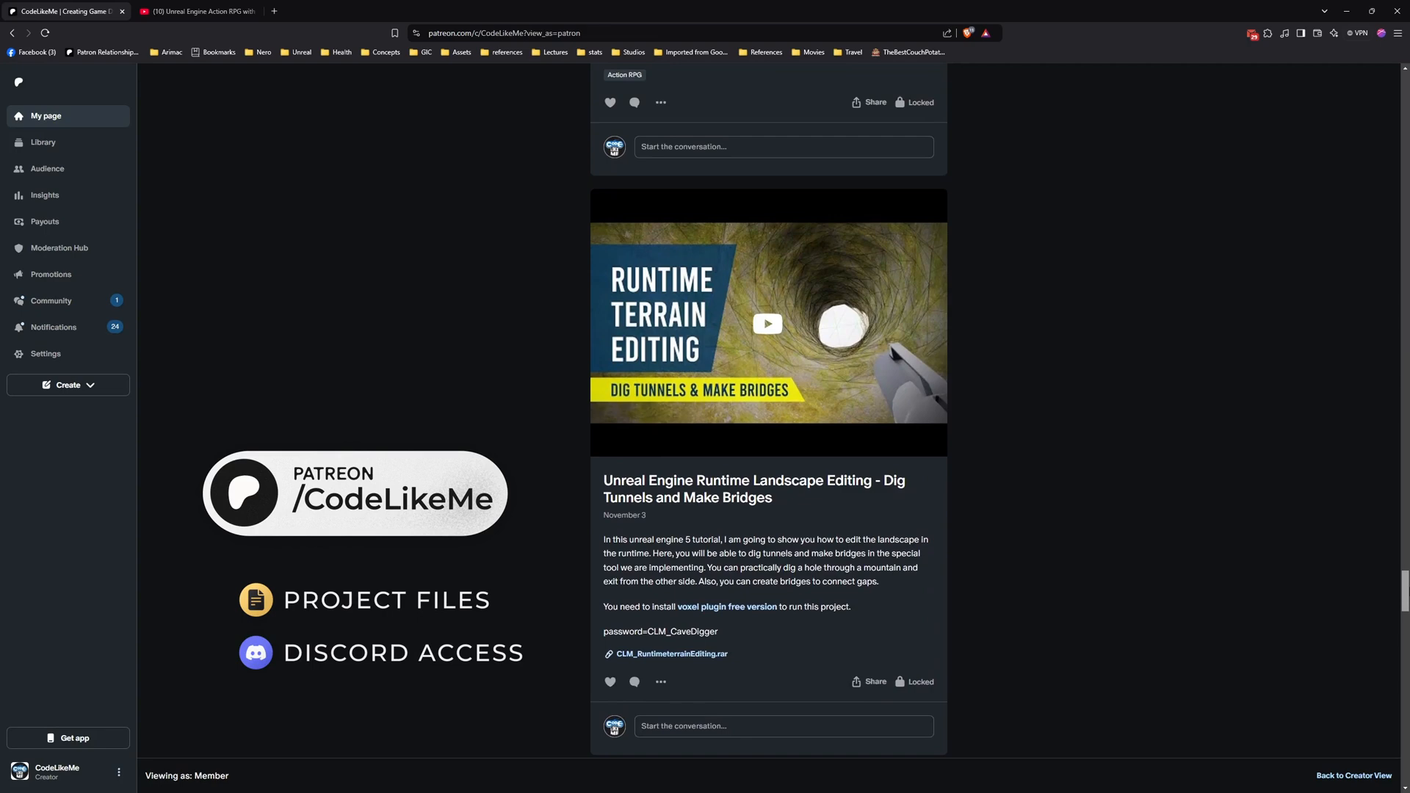
scroll("up", 3)
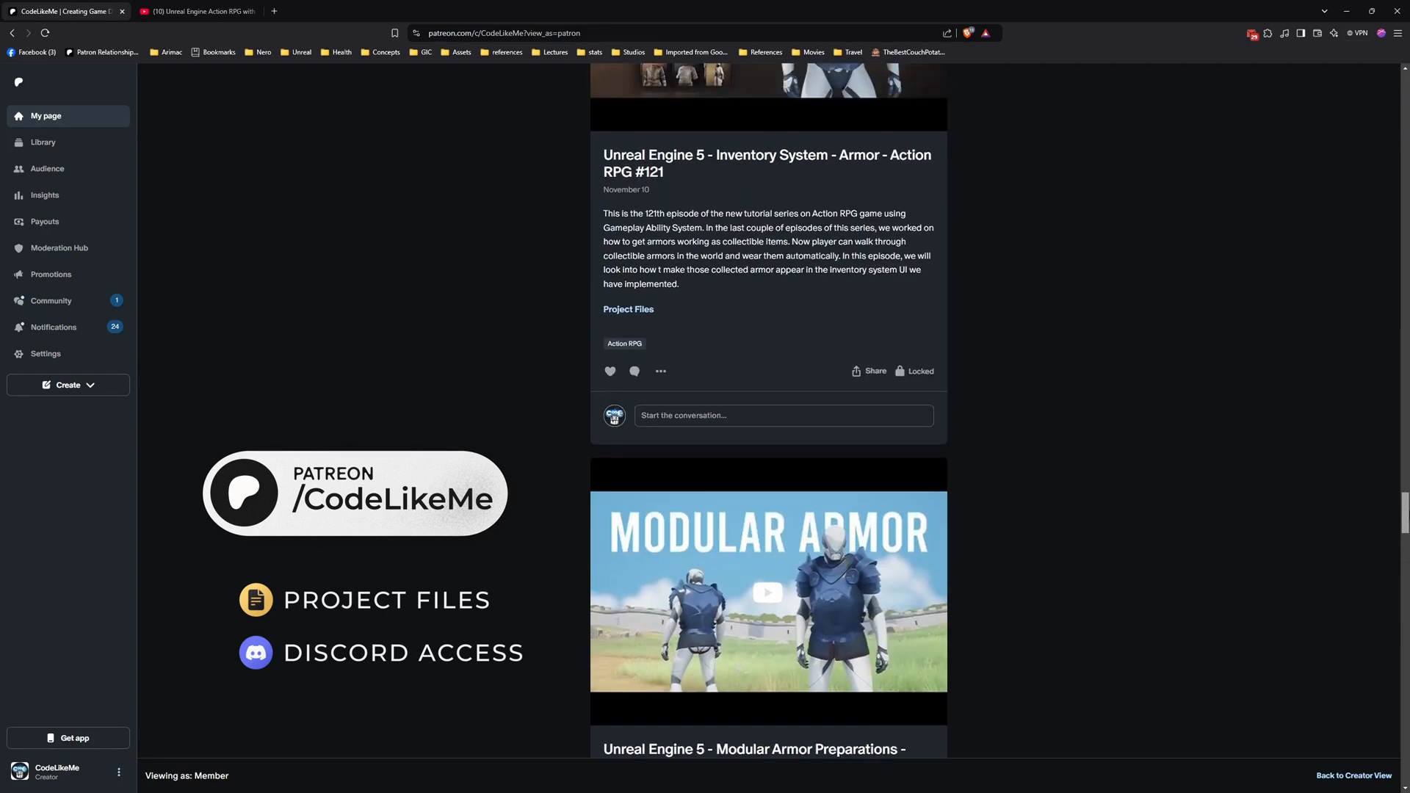
scroll("down", 3)
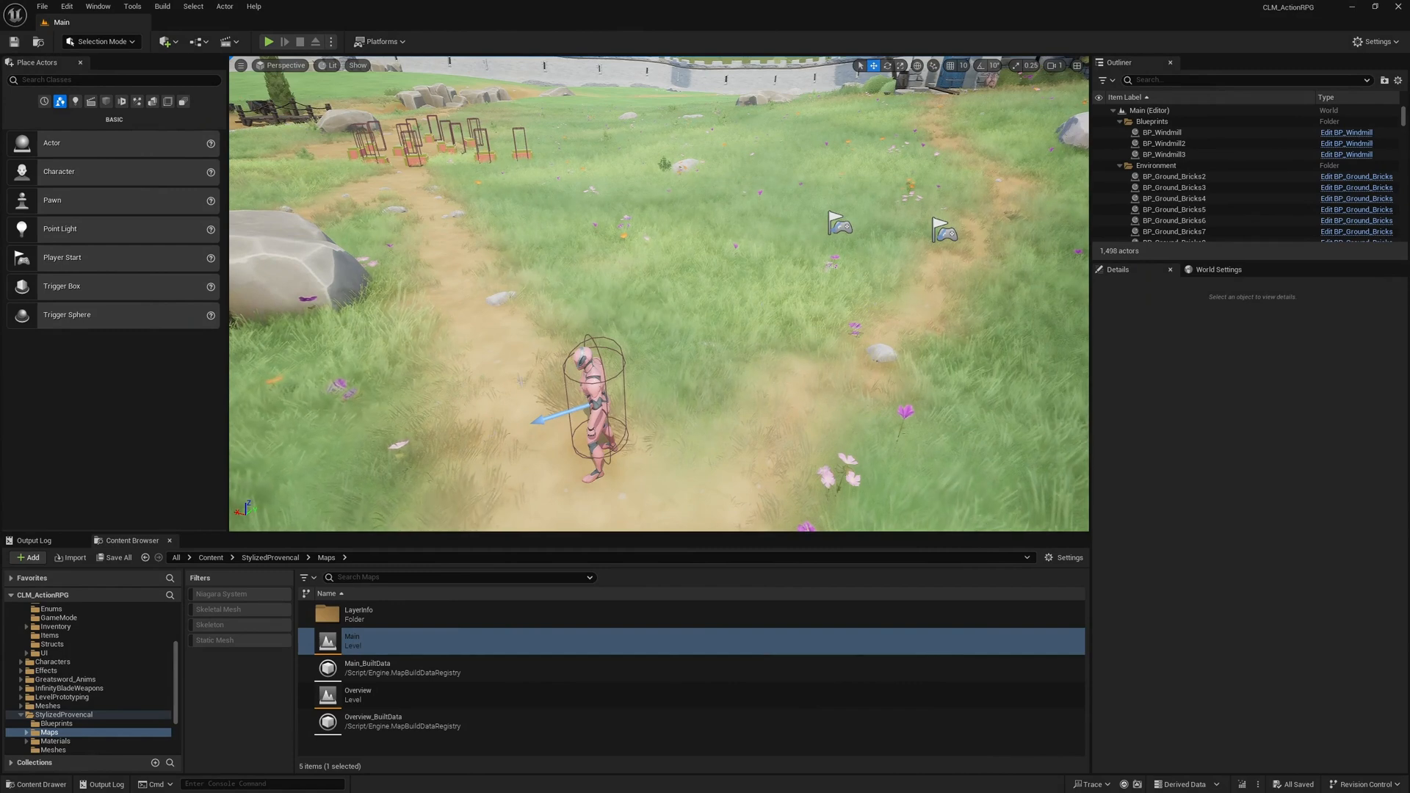
Step: Locate the Default Pawn Class via World Settings, then test-play the Main level and replay
left_click(1219, 269)
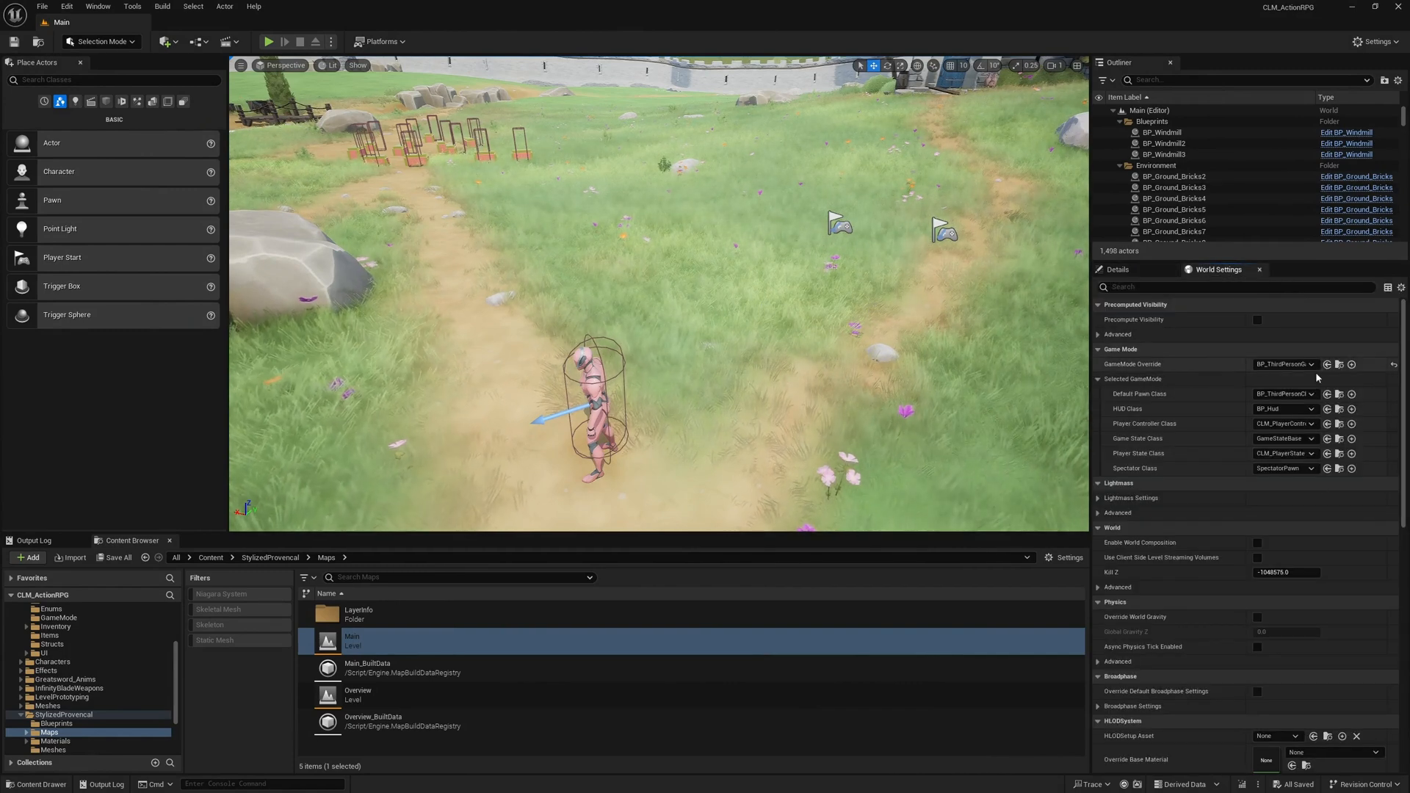
mouse_move(1339, 394)
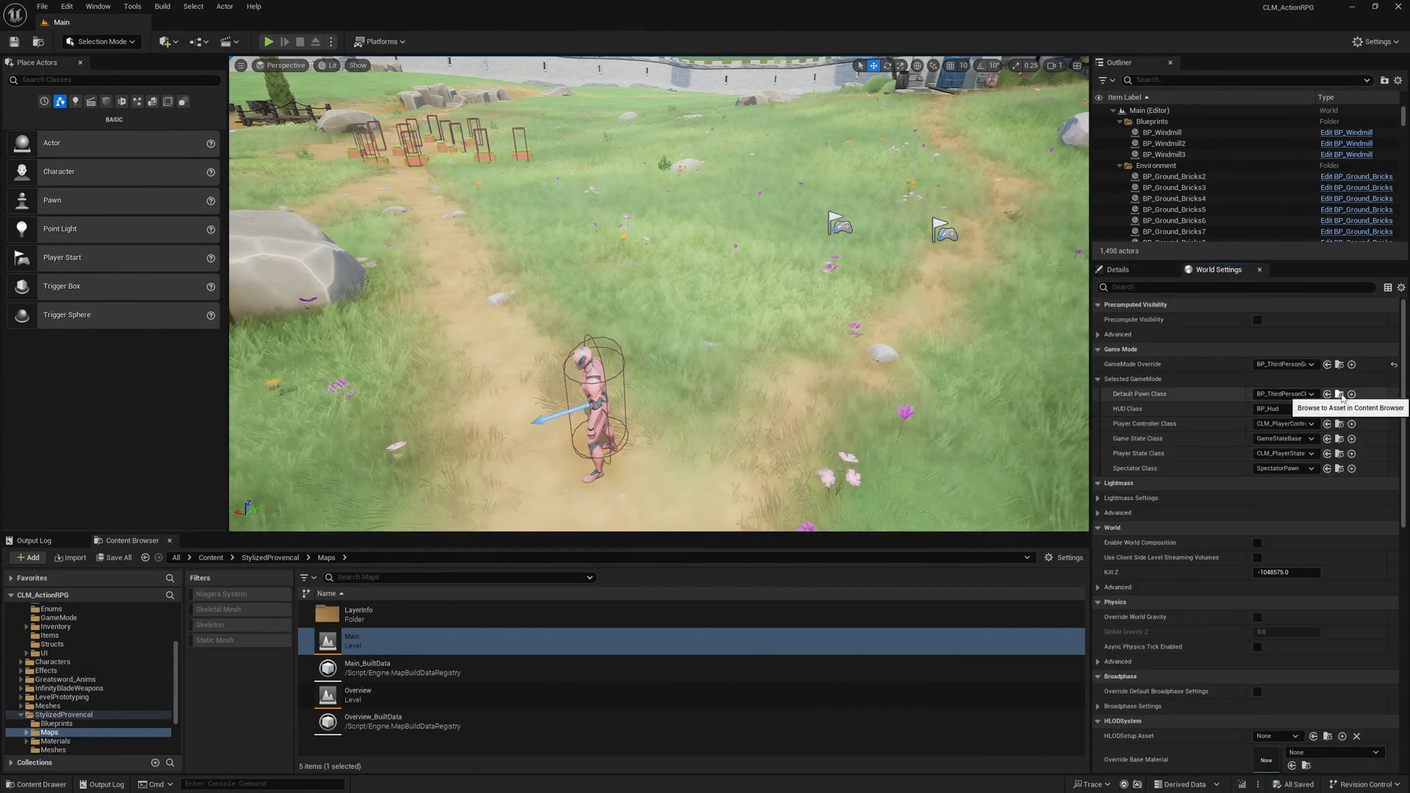
left_click(1339, 394)
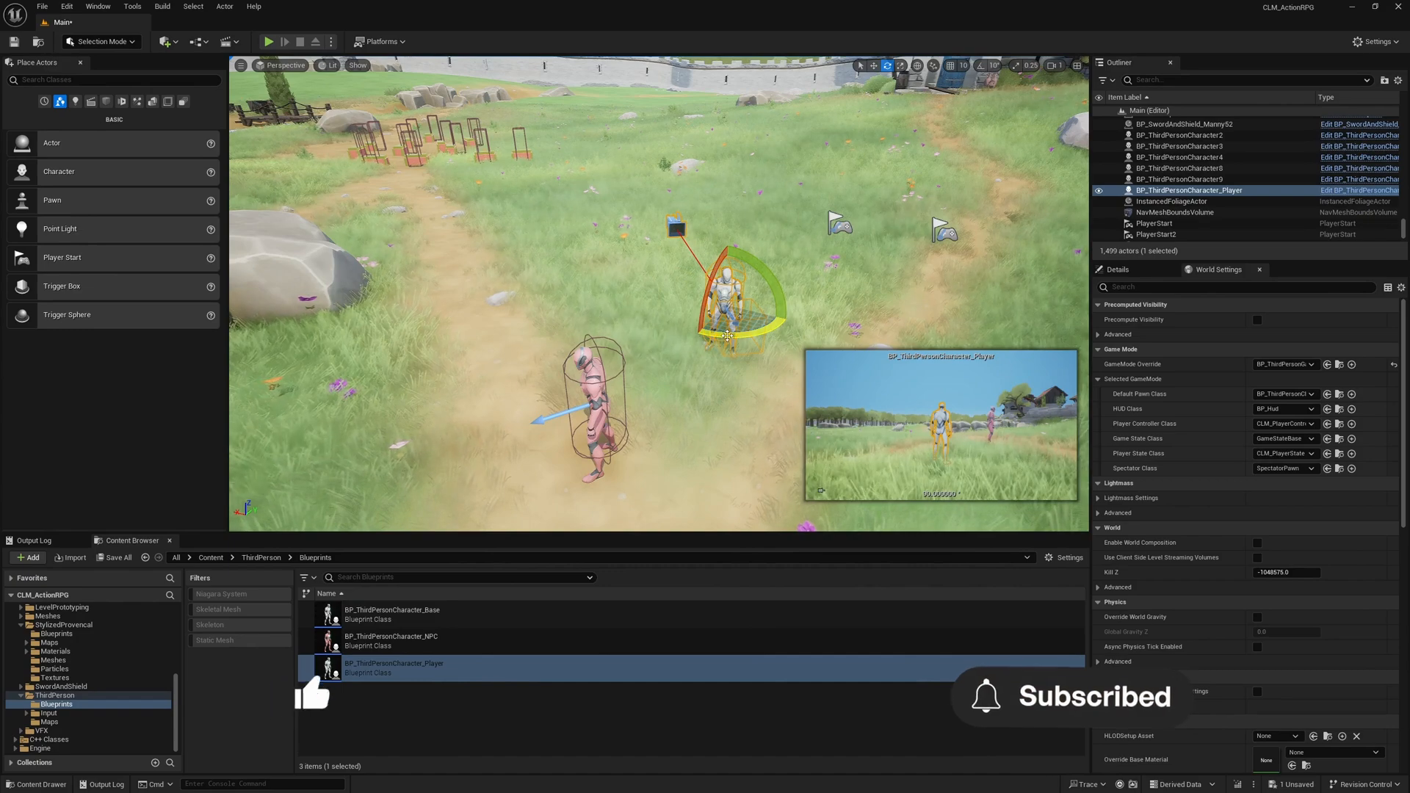
left_click(267, 41)
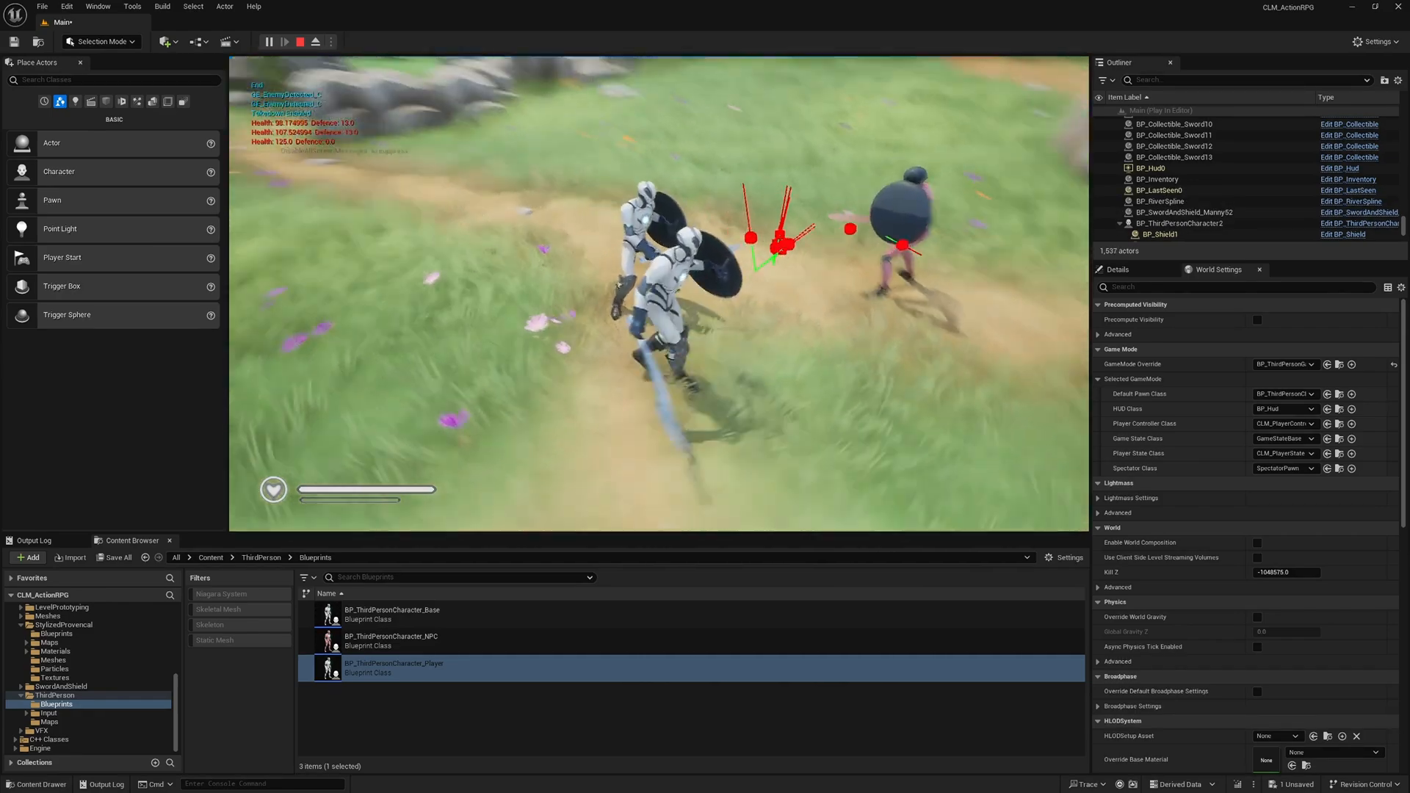
left_click(299, 41)
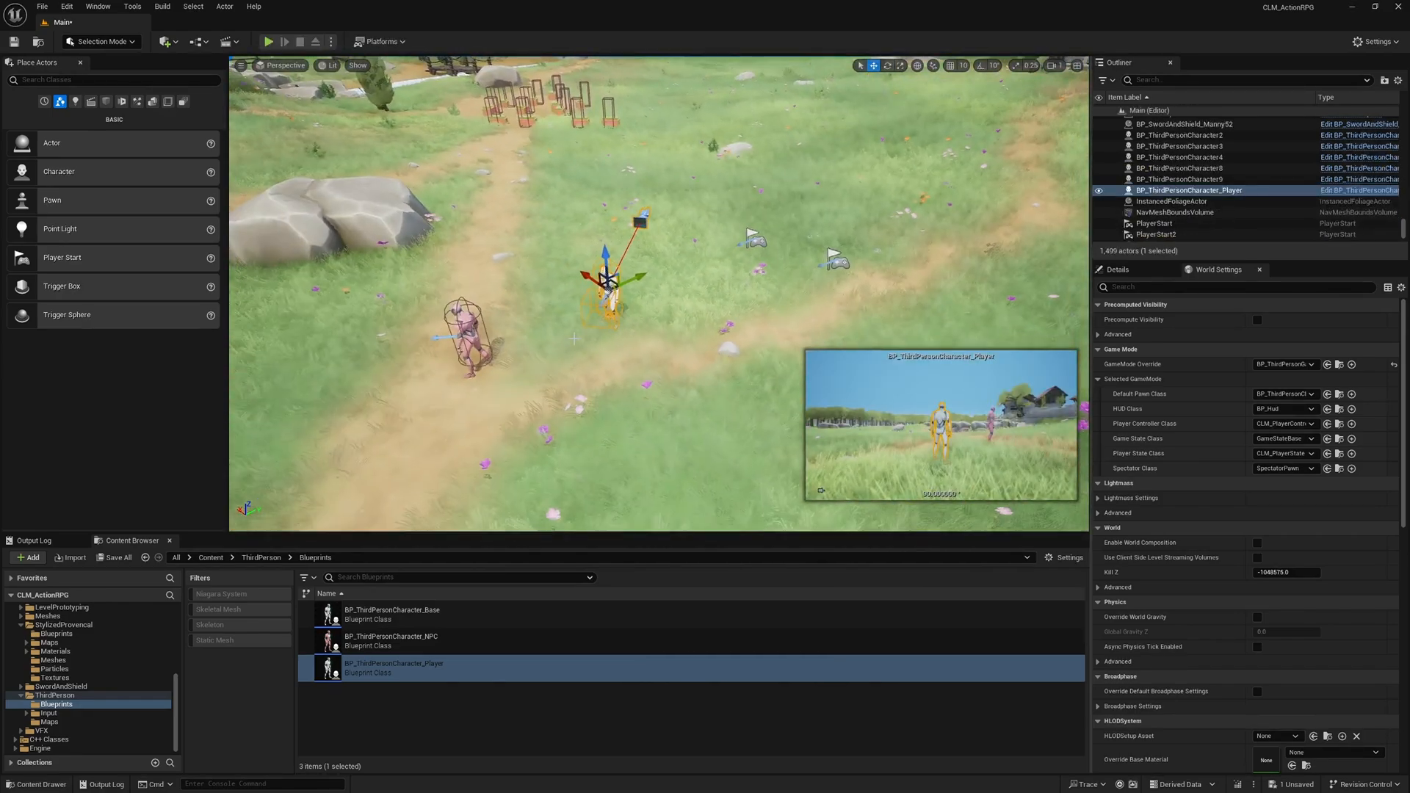
left_click(1179, 178)
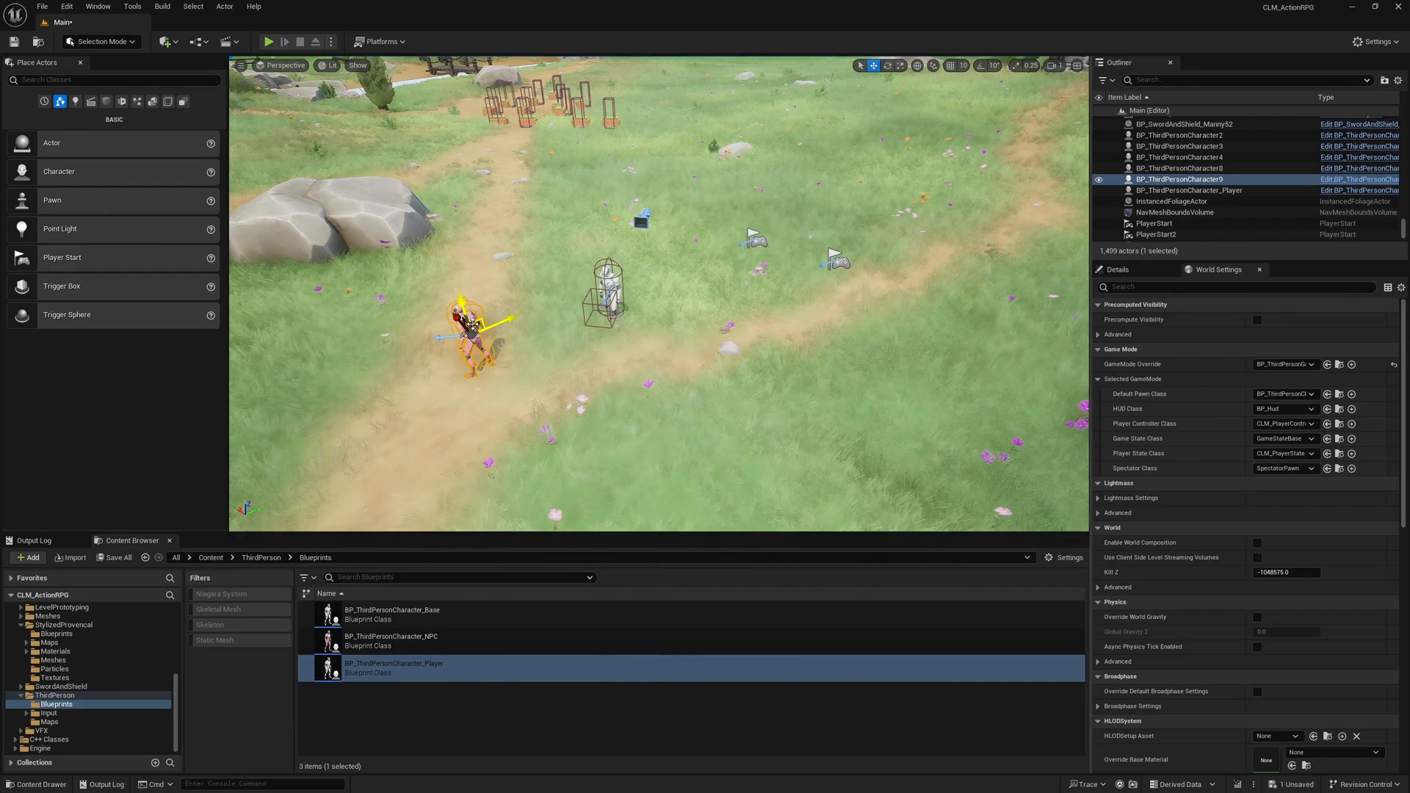
left_click(267, 41)
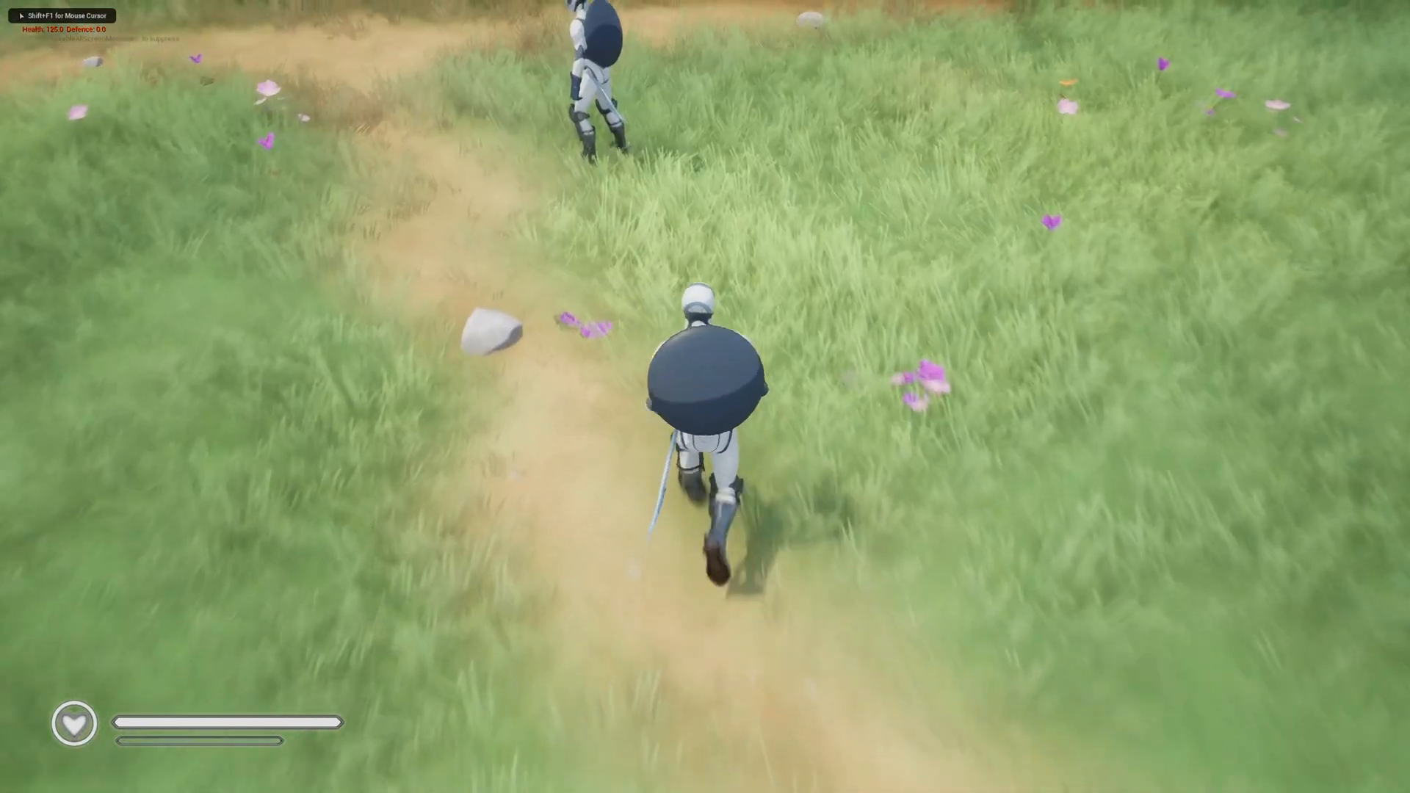
Step: Play among the shield-carrying NPCs to observe combat, then end the session
left_click(705, 397)
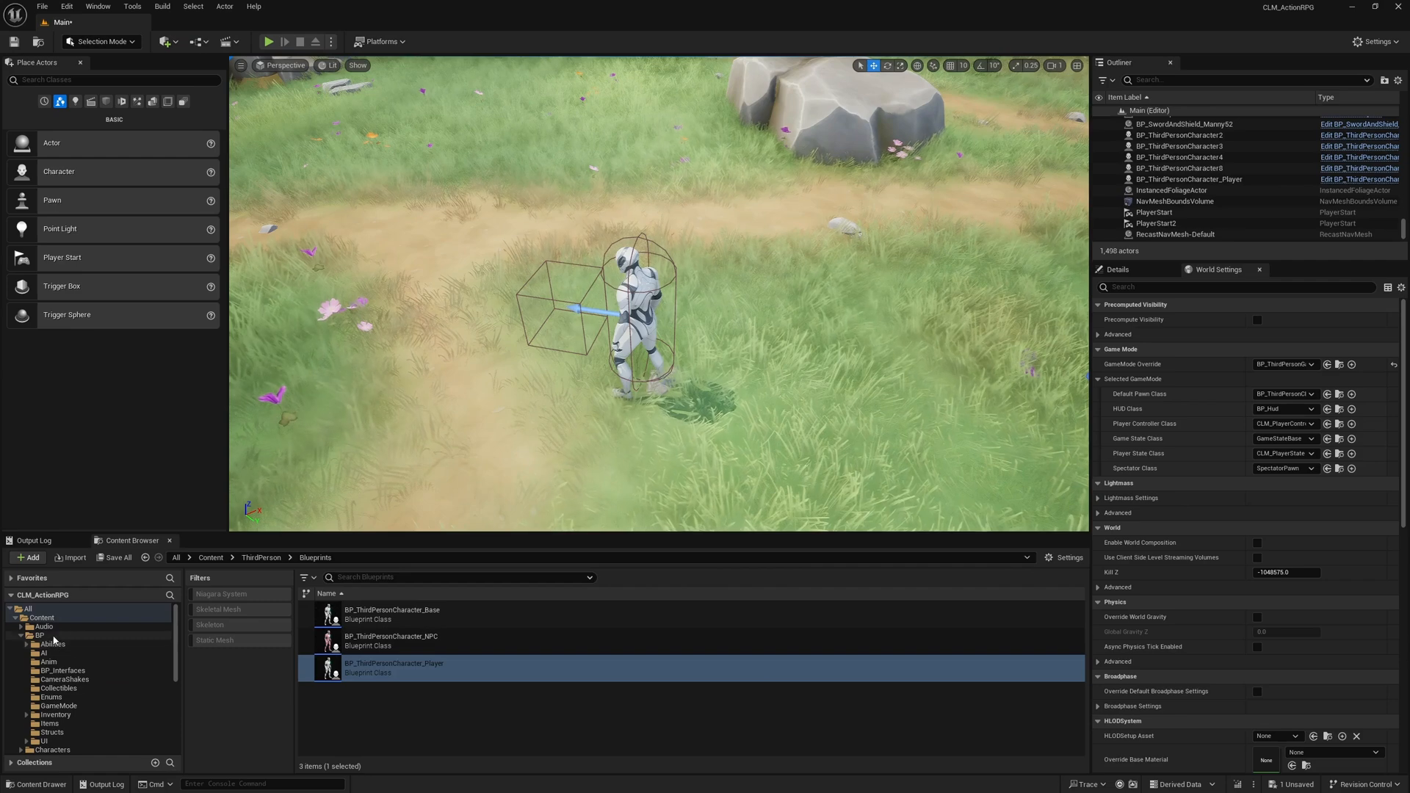
Step: Navigate to Content > BP > Items and open BP_Sword
left_click(52, 644)
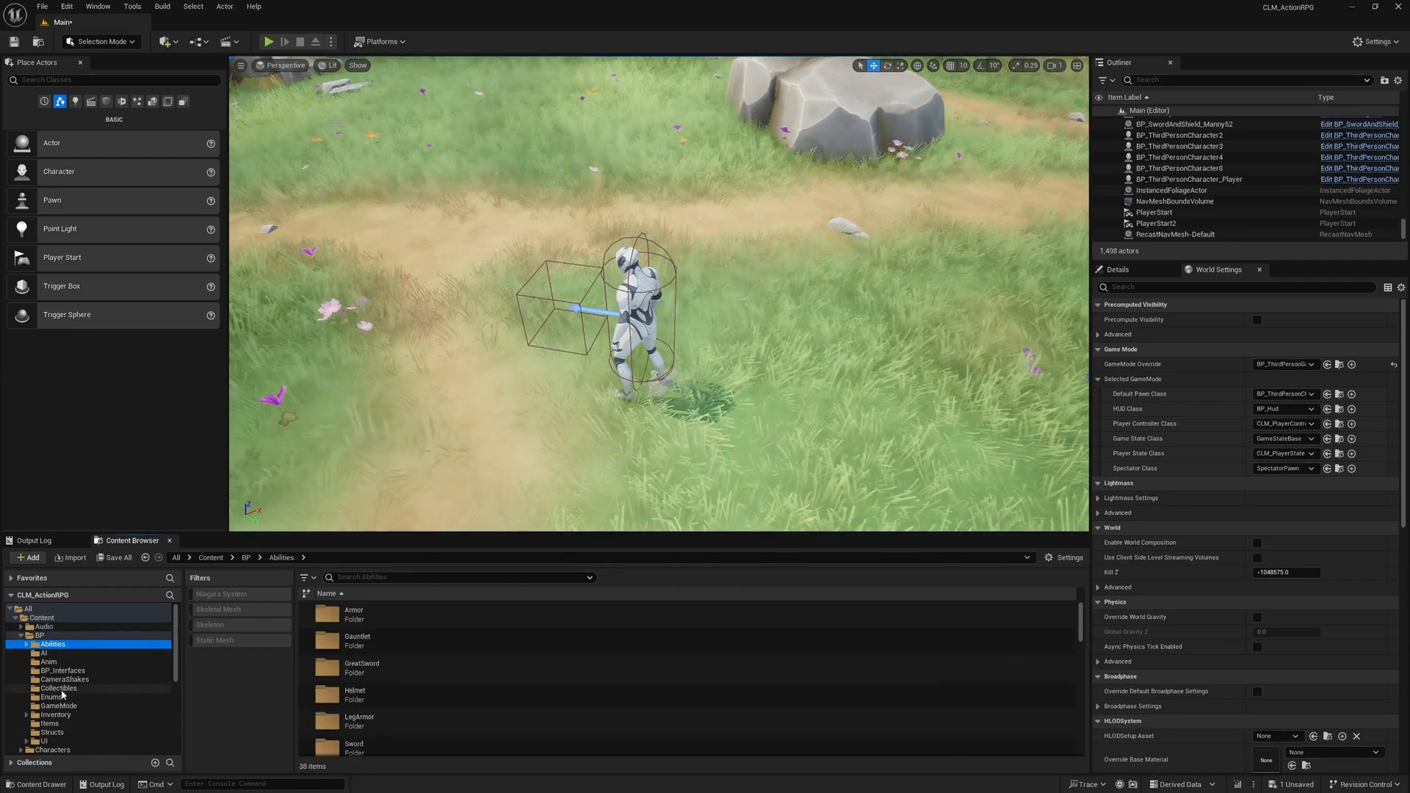
left_click(49, 723)
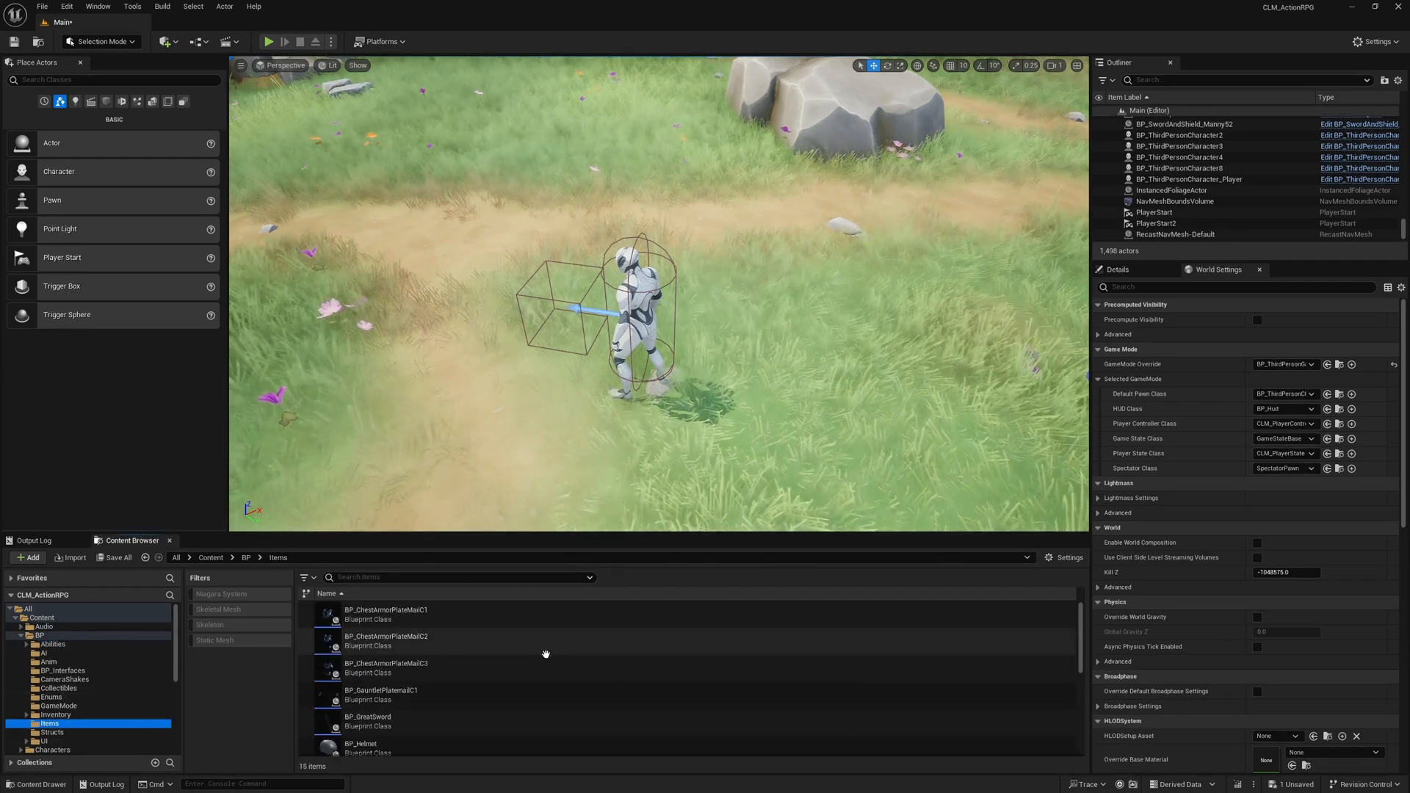
scroll("down", 3)
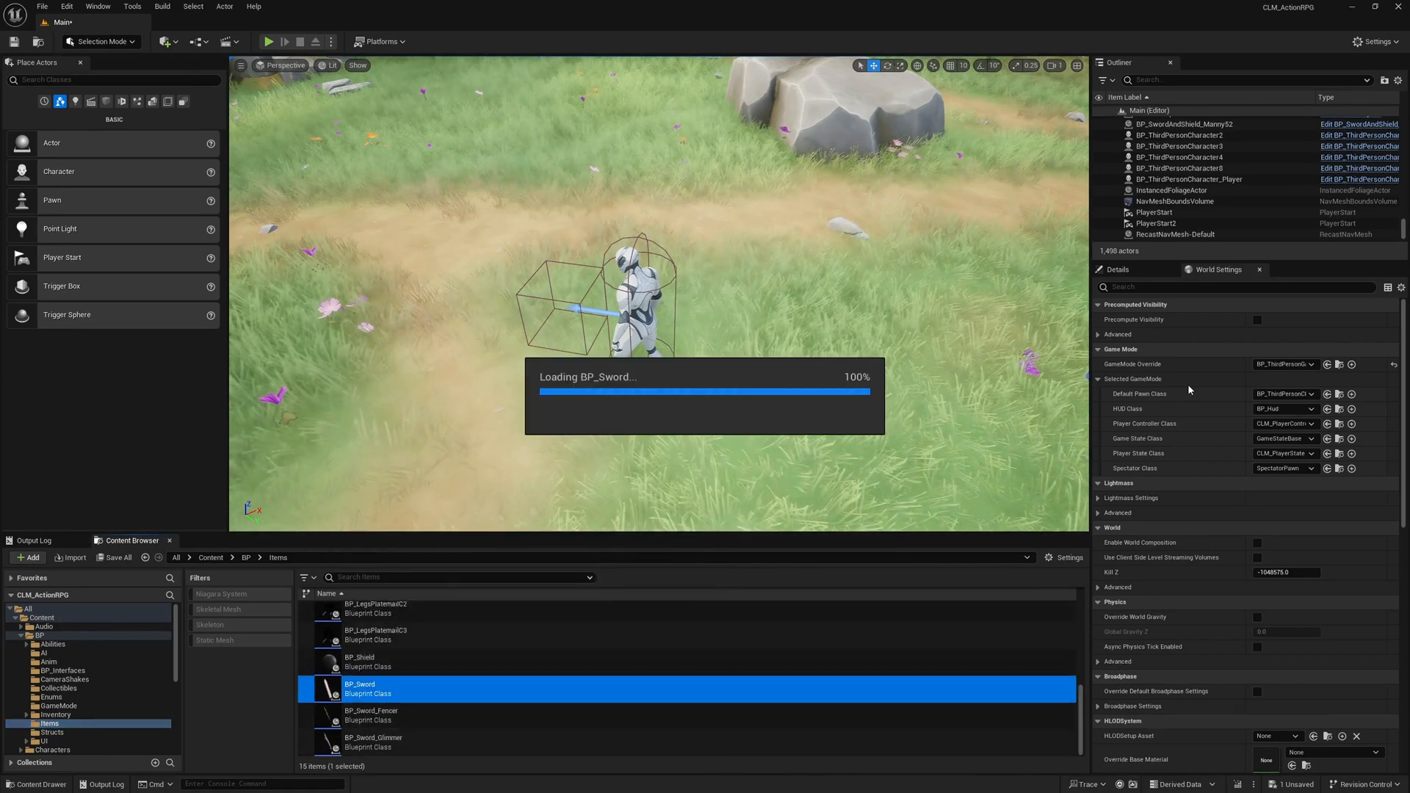
double_click(360, 688)
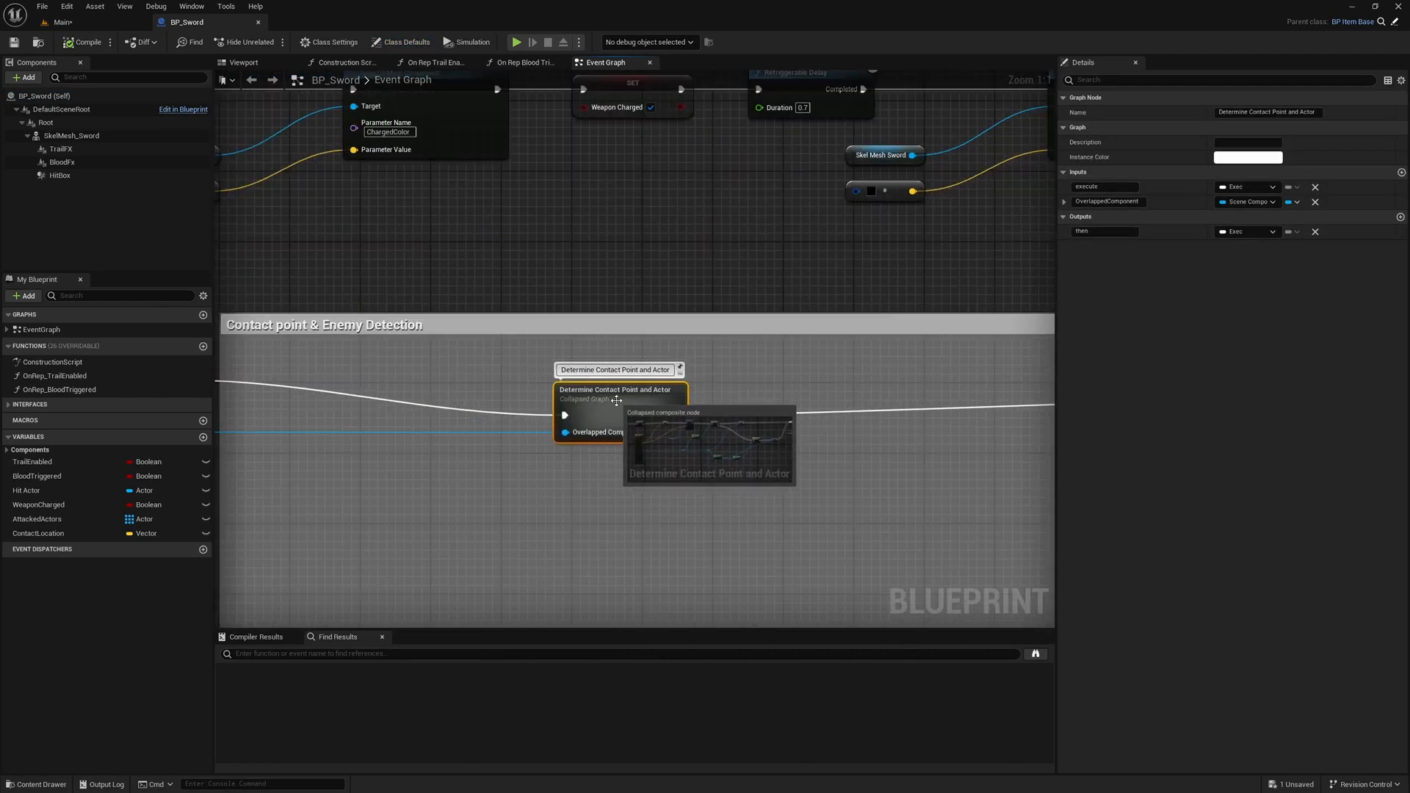
Step: Inside Determine Contact Point and Actor, collapse the exec reroute into a 'Check Affiliation' graph
double_click(615, 393)
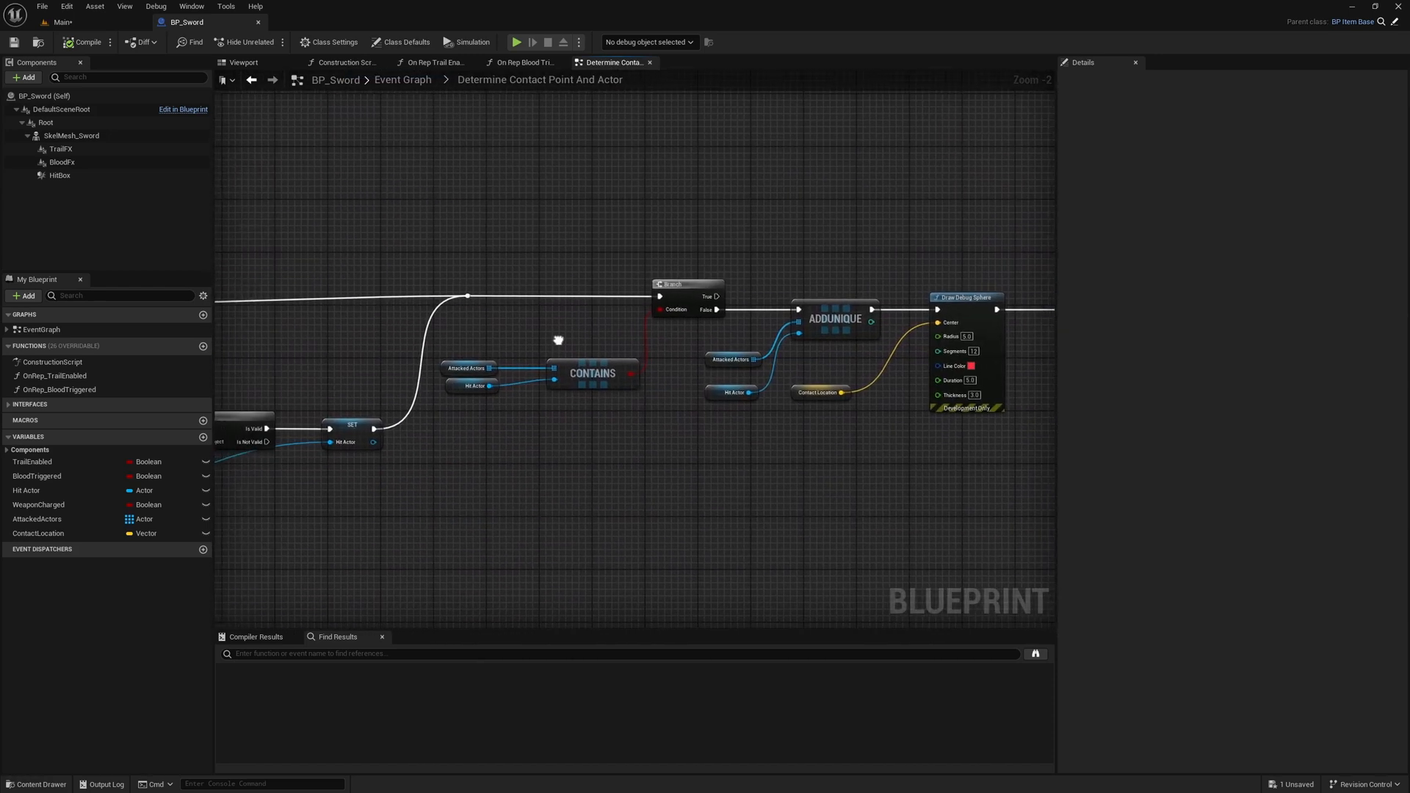
mouse_move(491, 261)
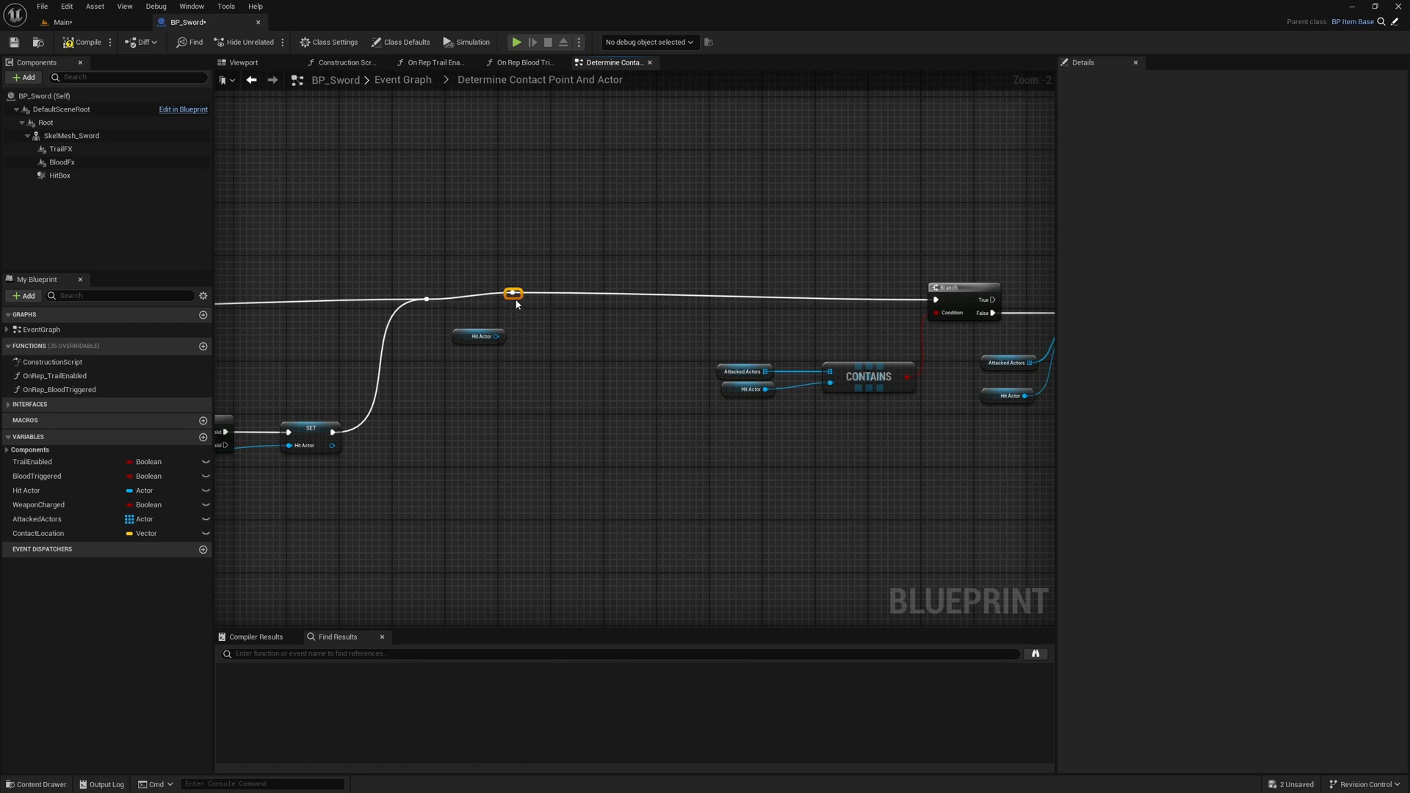
left_click(480, 335)
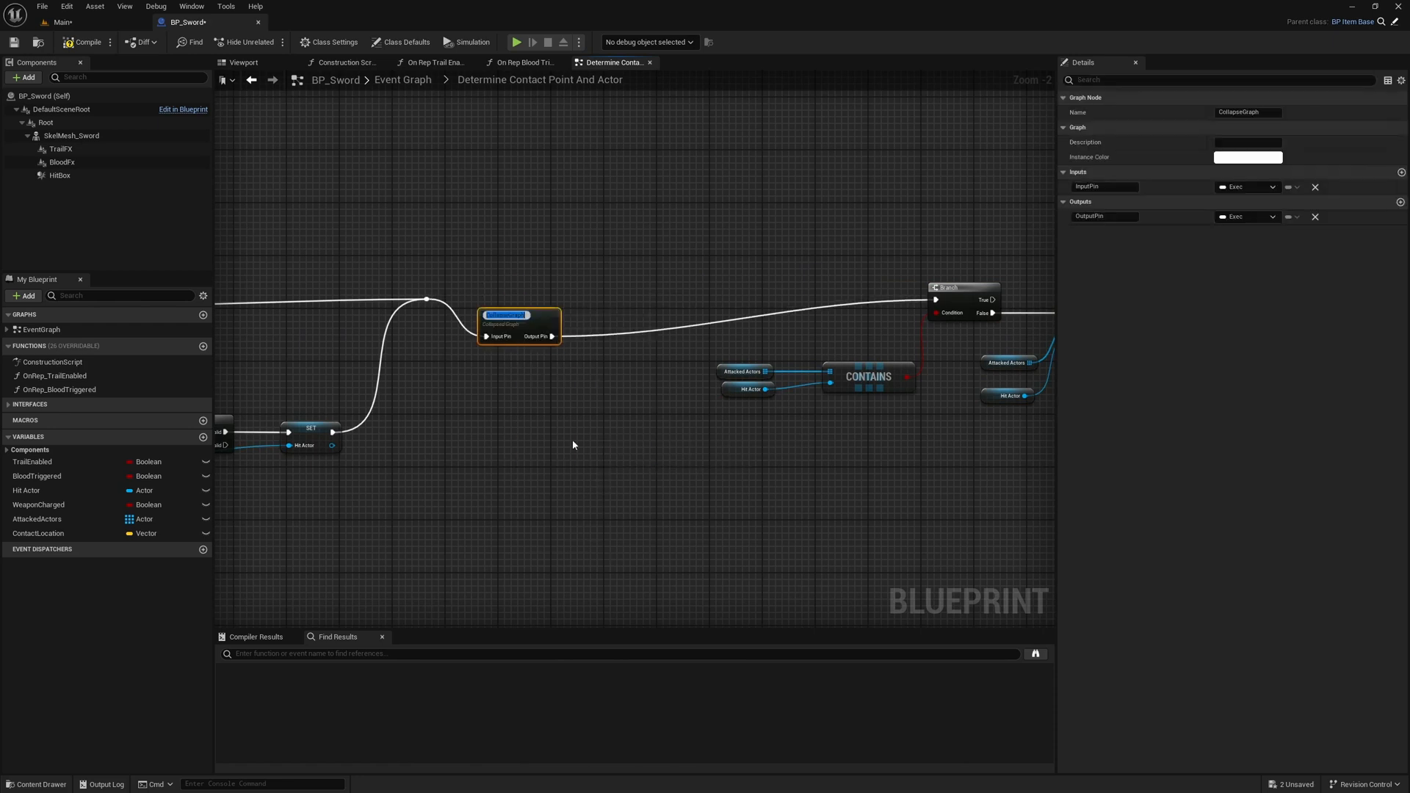
type("Check Affiliation")
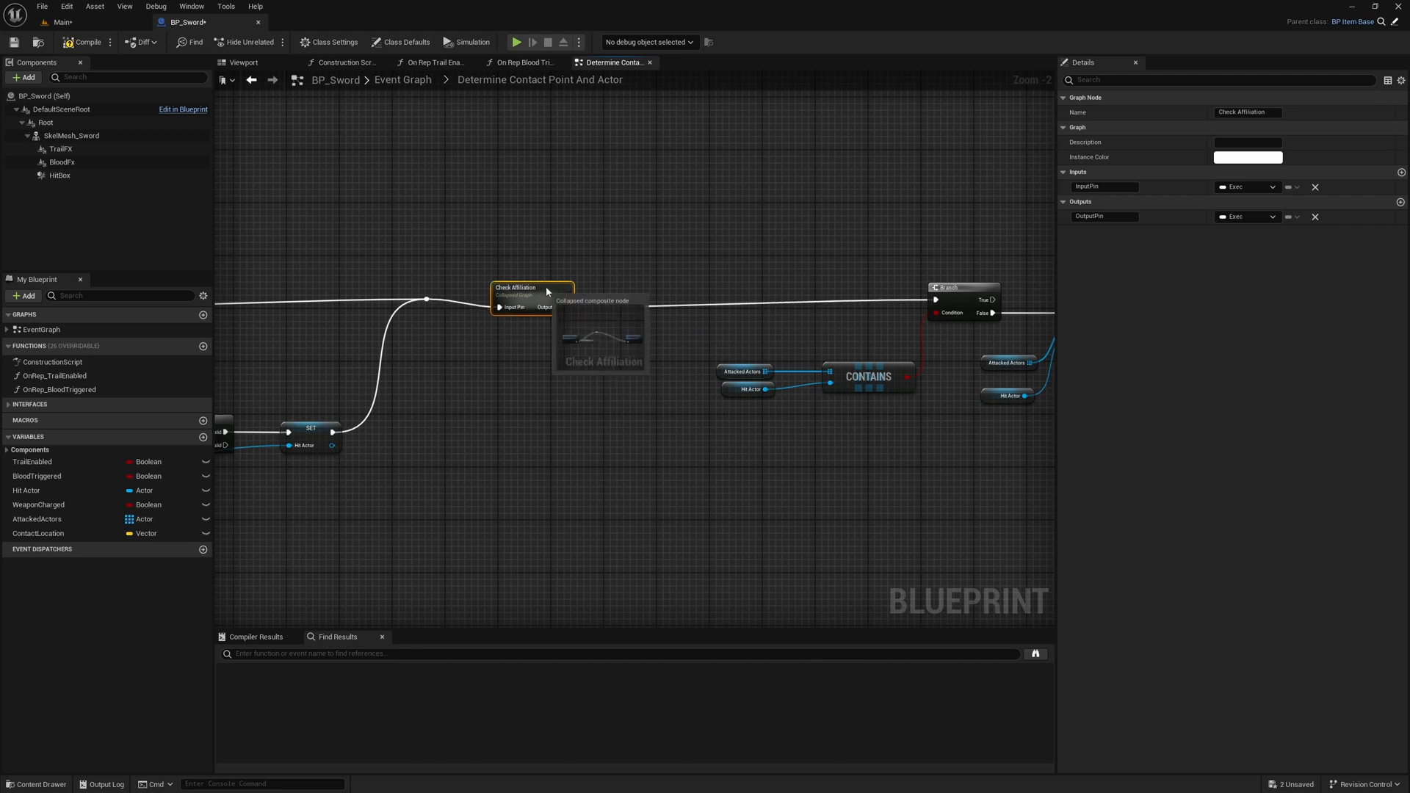
double_click(530, 288)
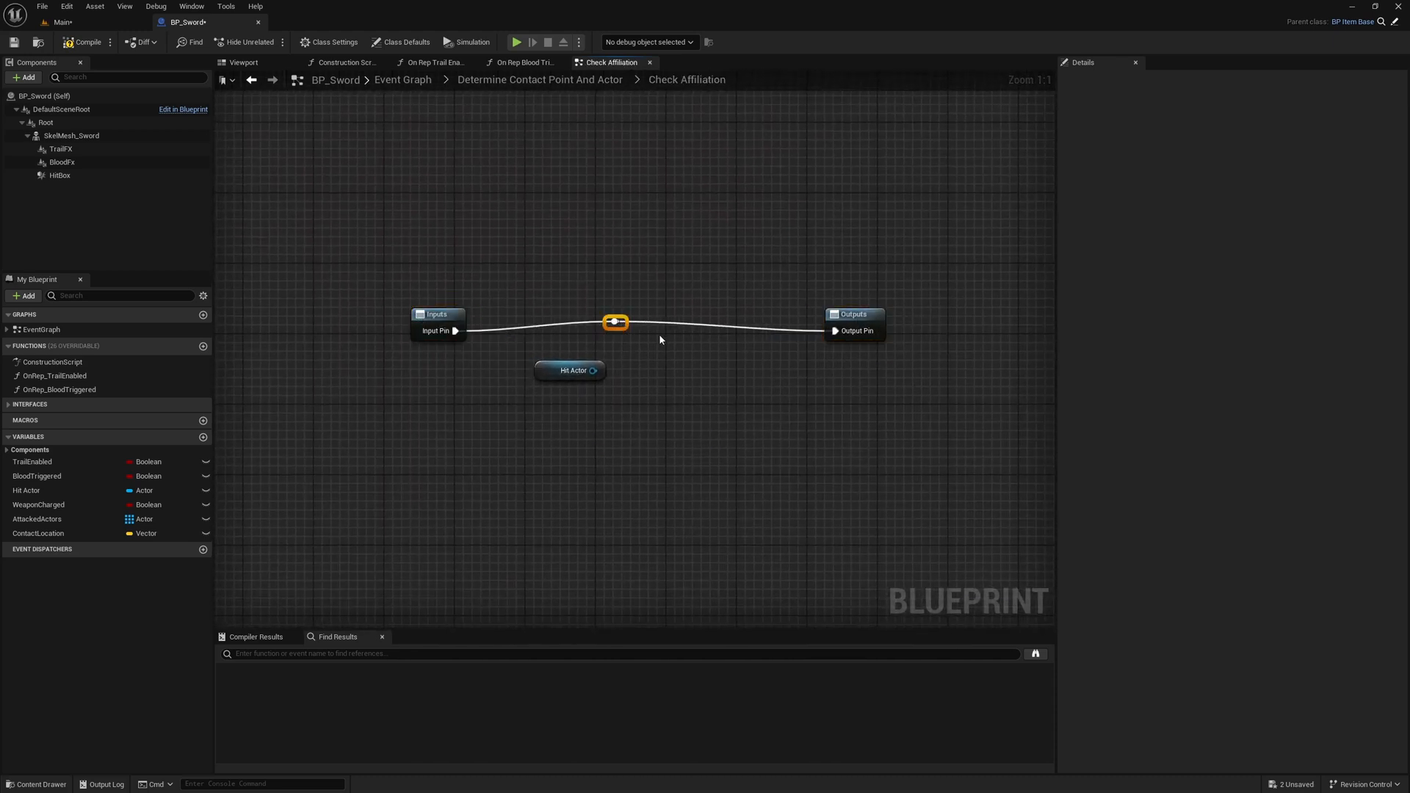
Step: Add a BPI_Factions Get Faction ID node targeting Hit Actor
left_click(570, 369)
type("get")
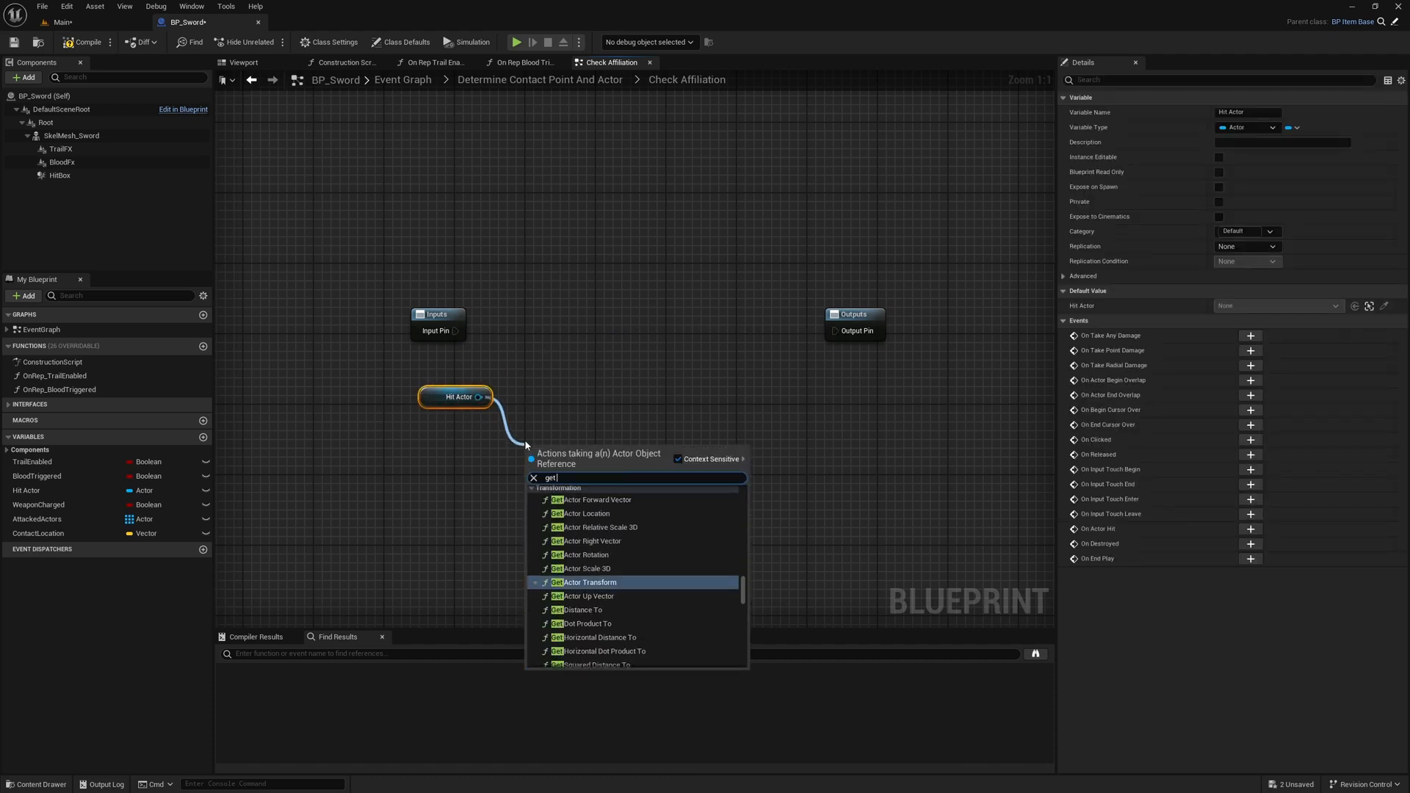
left_click(585, 454)
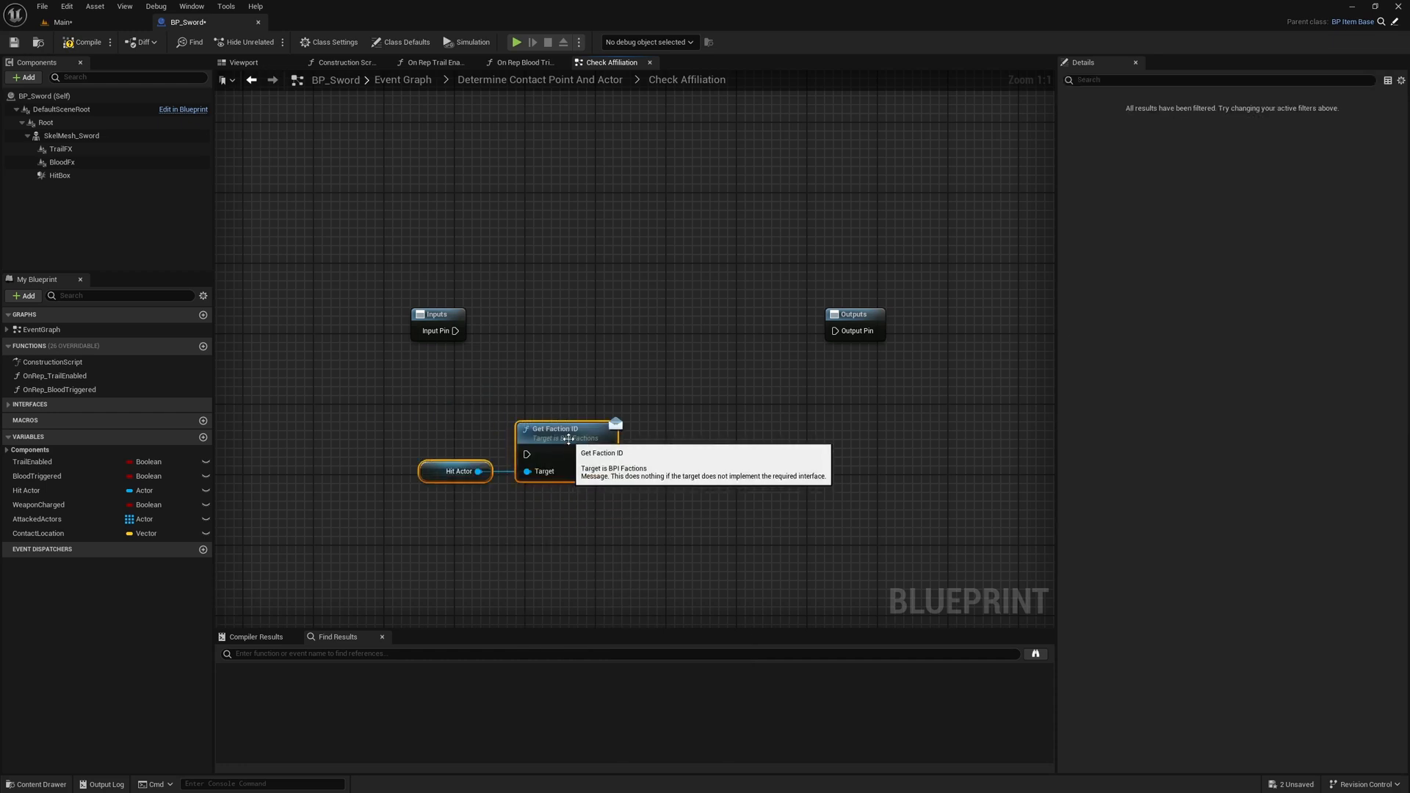
left_click_drag(553, 428, 575, 297)
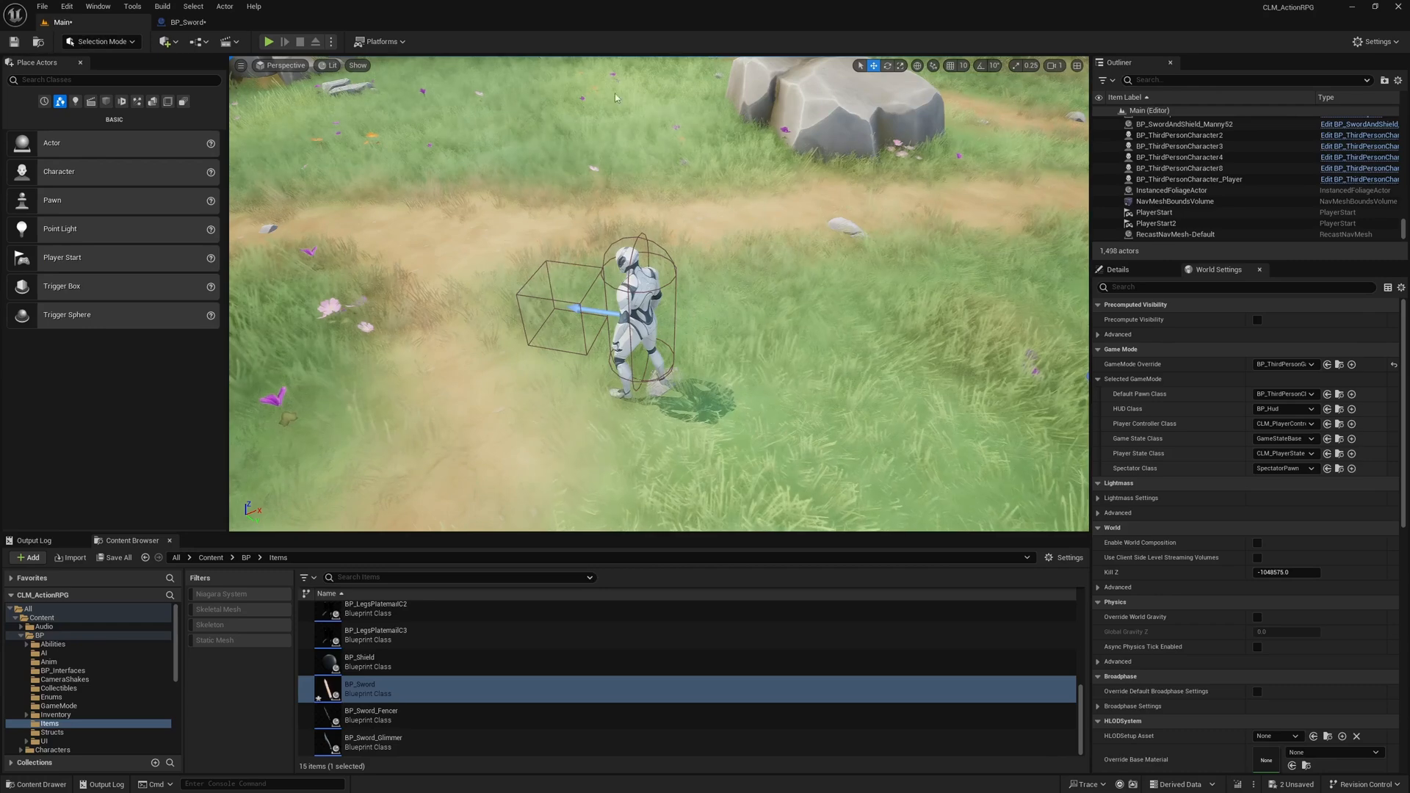
Step: Open BP_ThirdPersonCharacter_Base and inspect the FactionID variable's default value
right_click(644, 310)
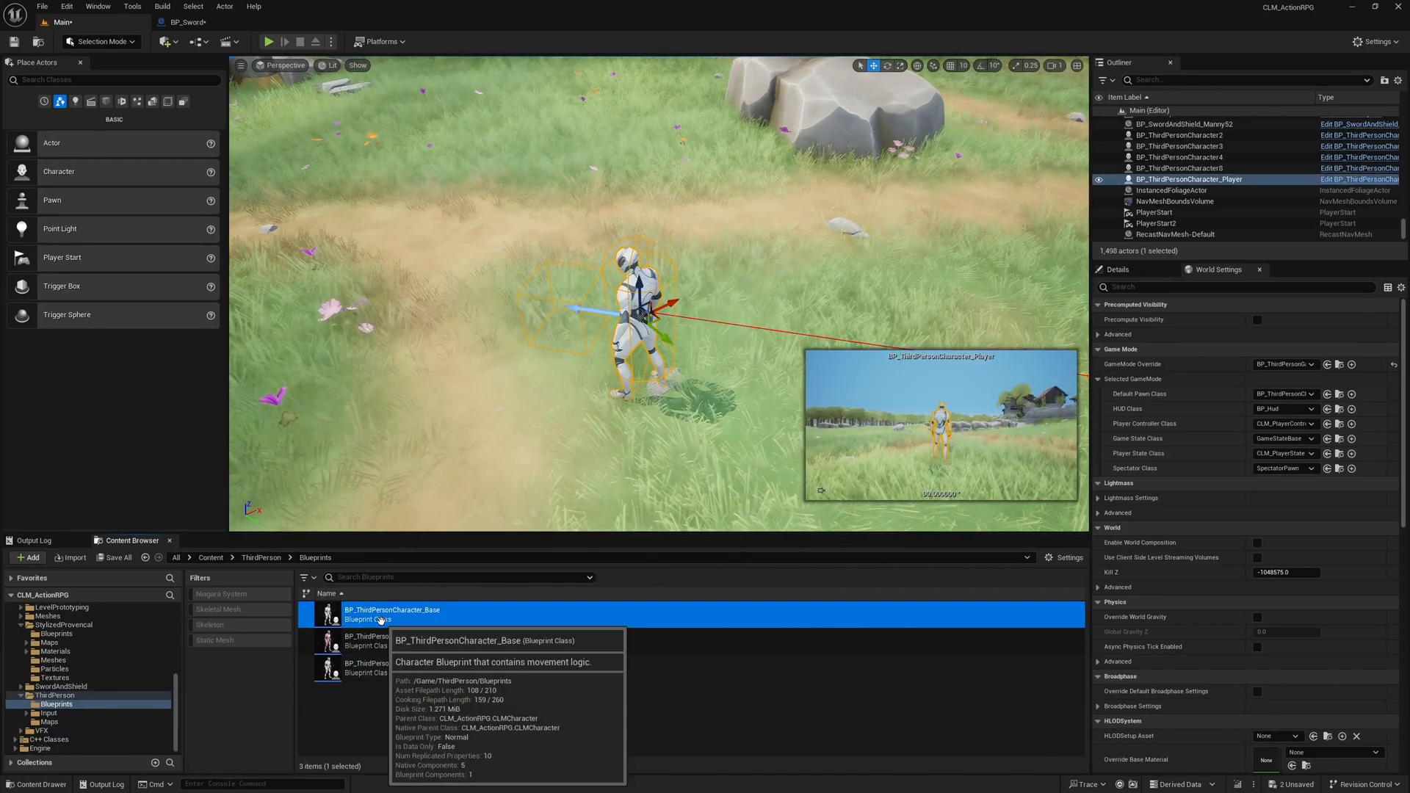
double_click(393, 614)
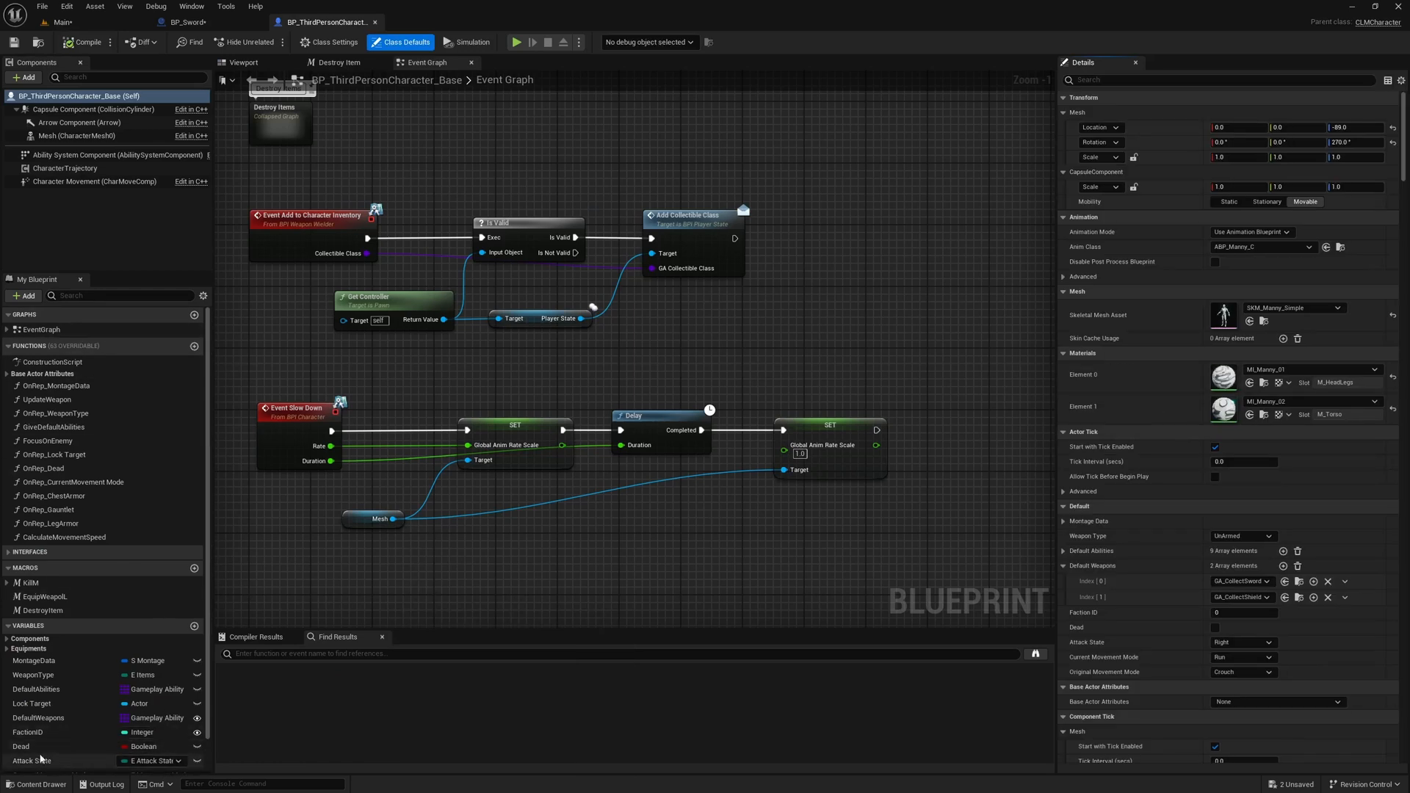
left_click(27, 732)
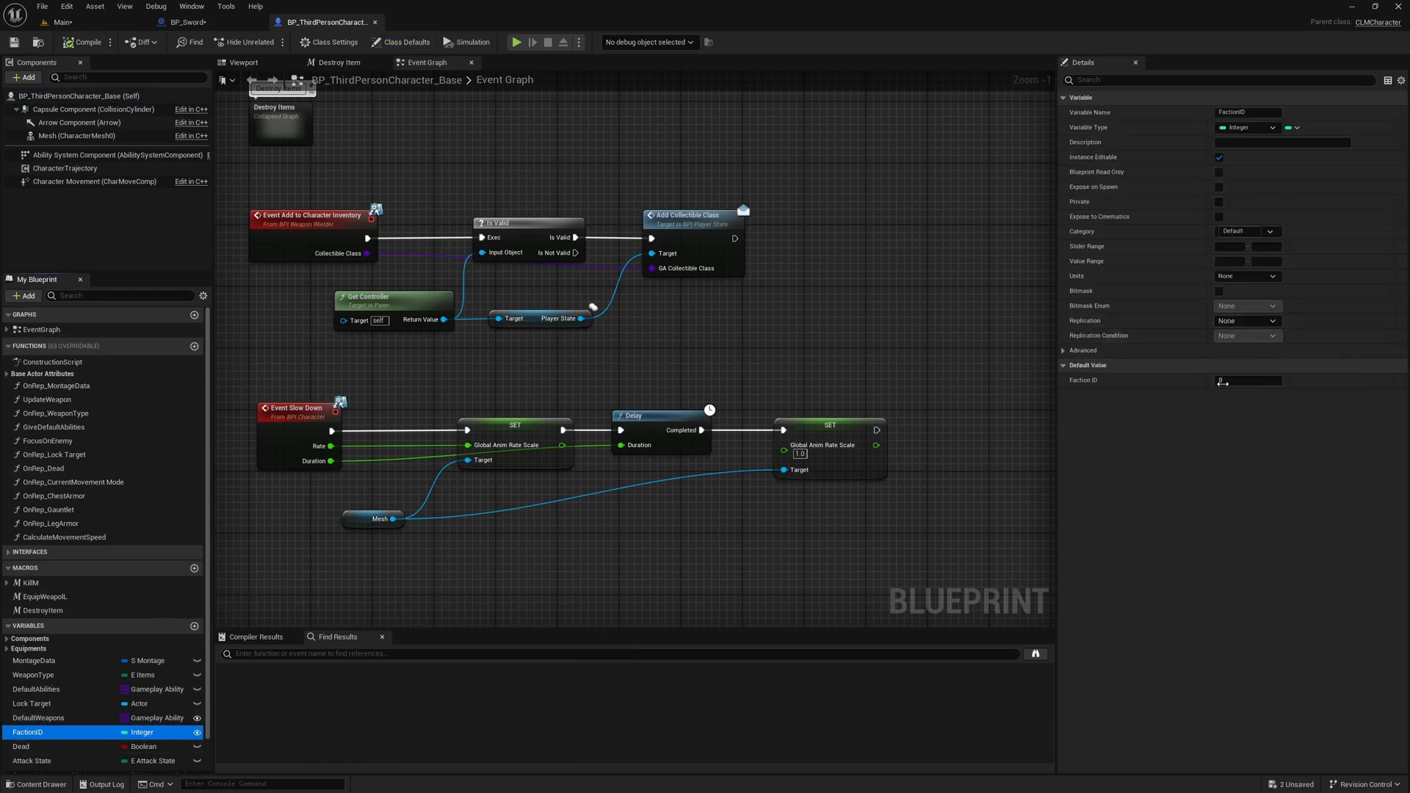
left_click(1248, 380)
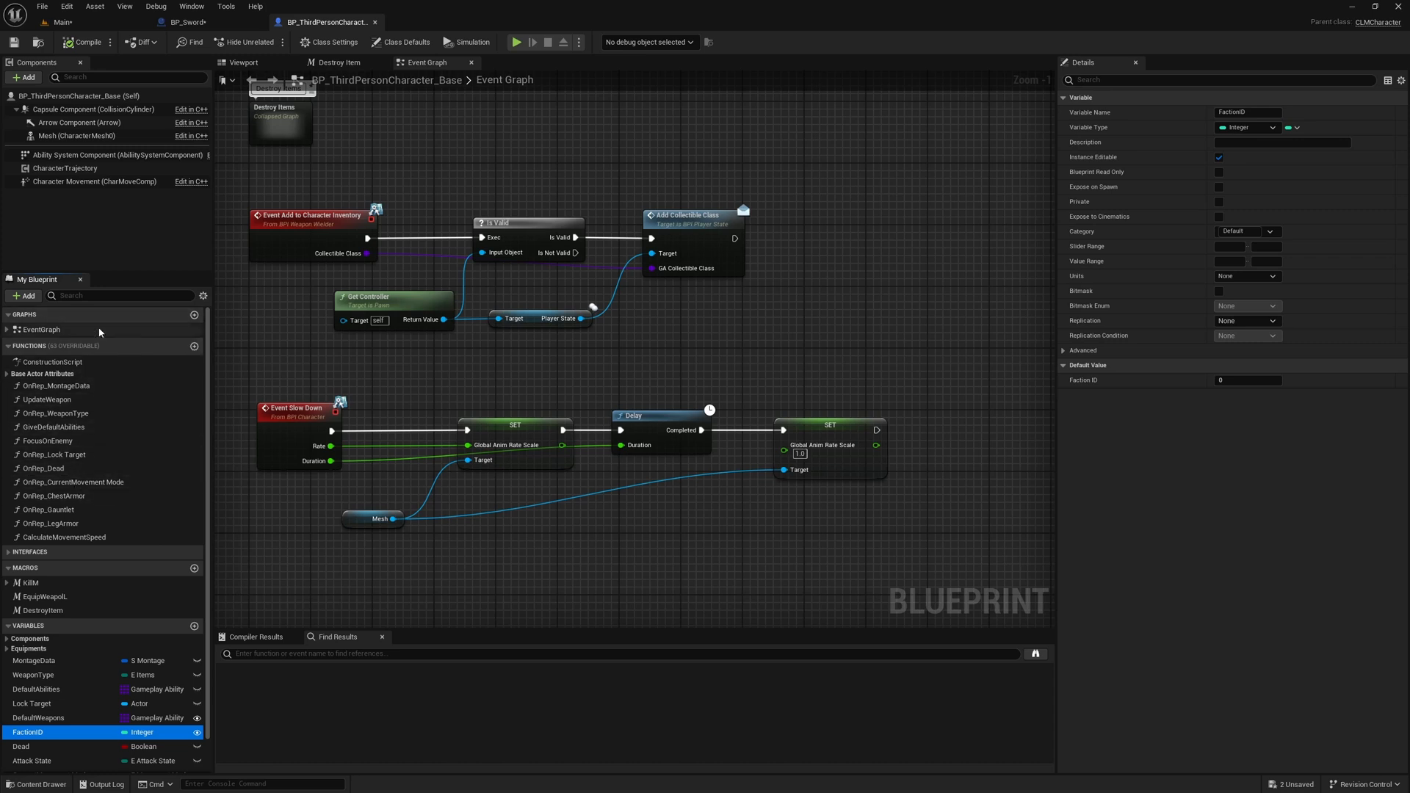
Step: Check Get Faction ID, the implemented interfaces and BPI_Factions, then return to BP_Sword
type("getfa")
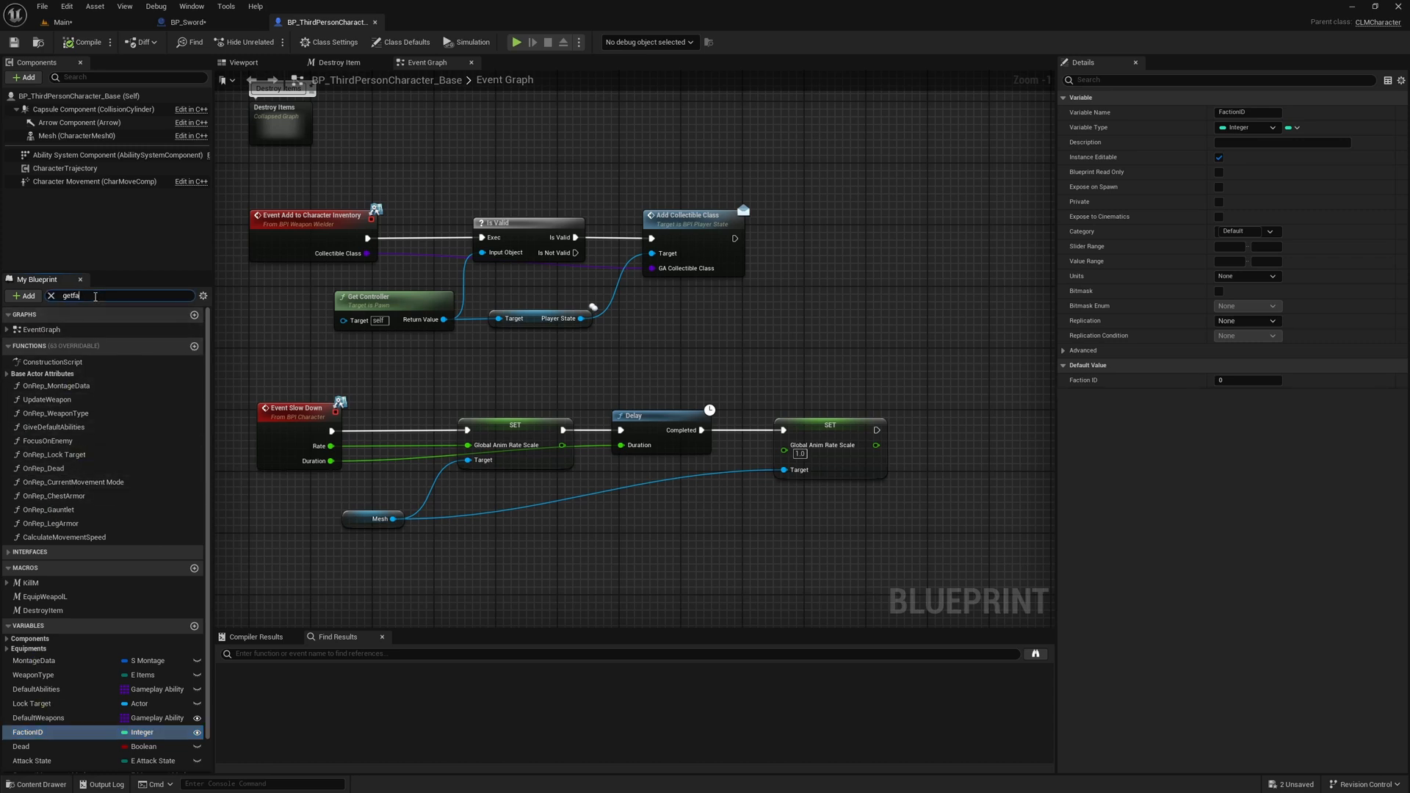
left_click(44, 363)
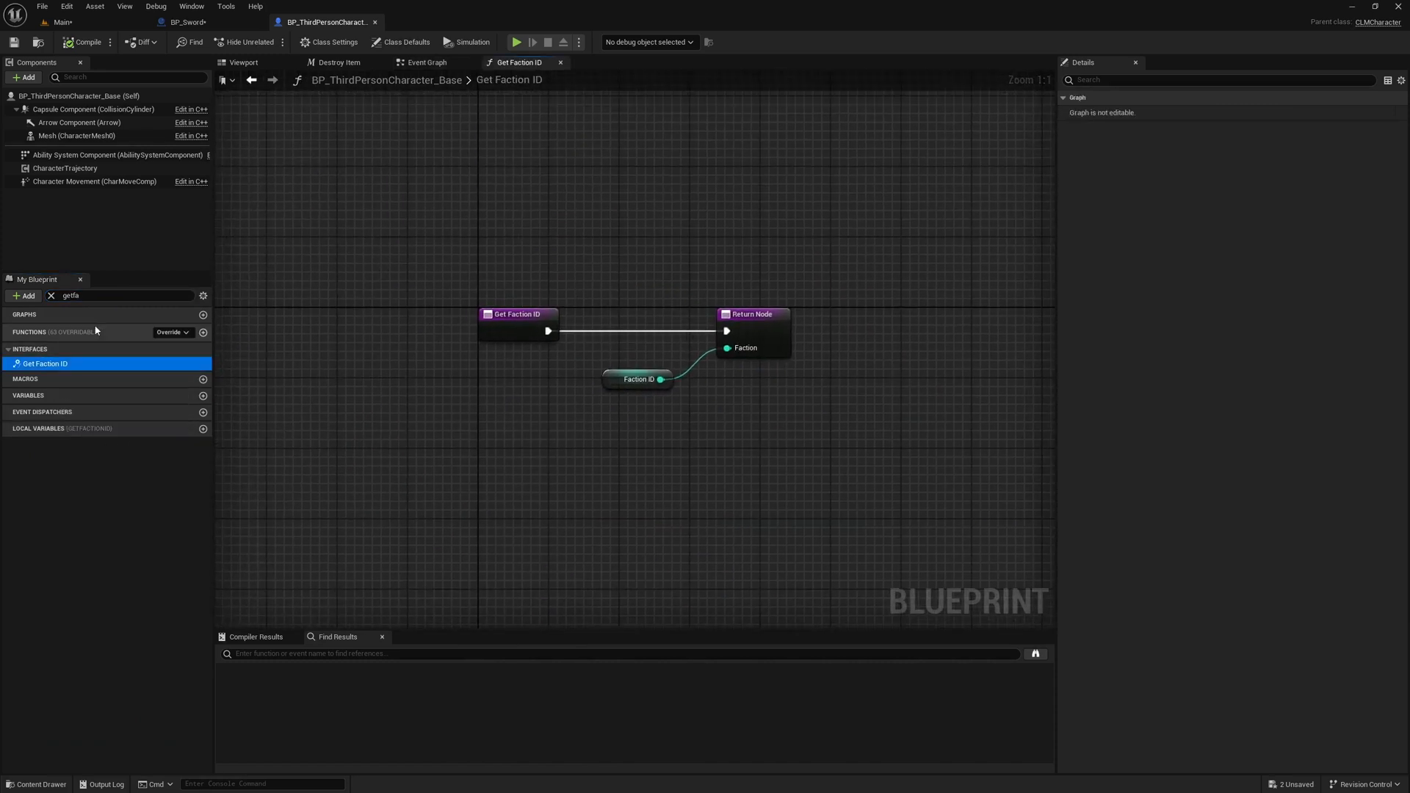
left_click(329, 41)
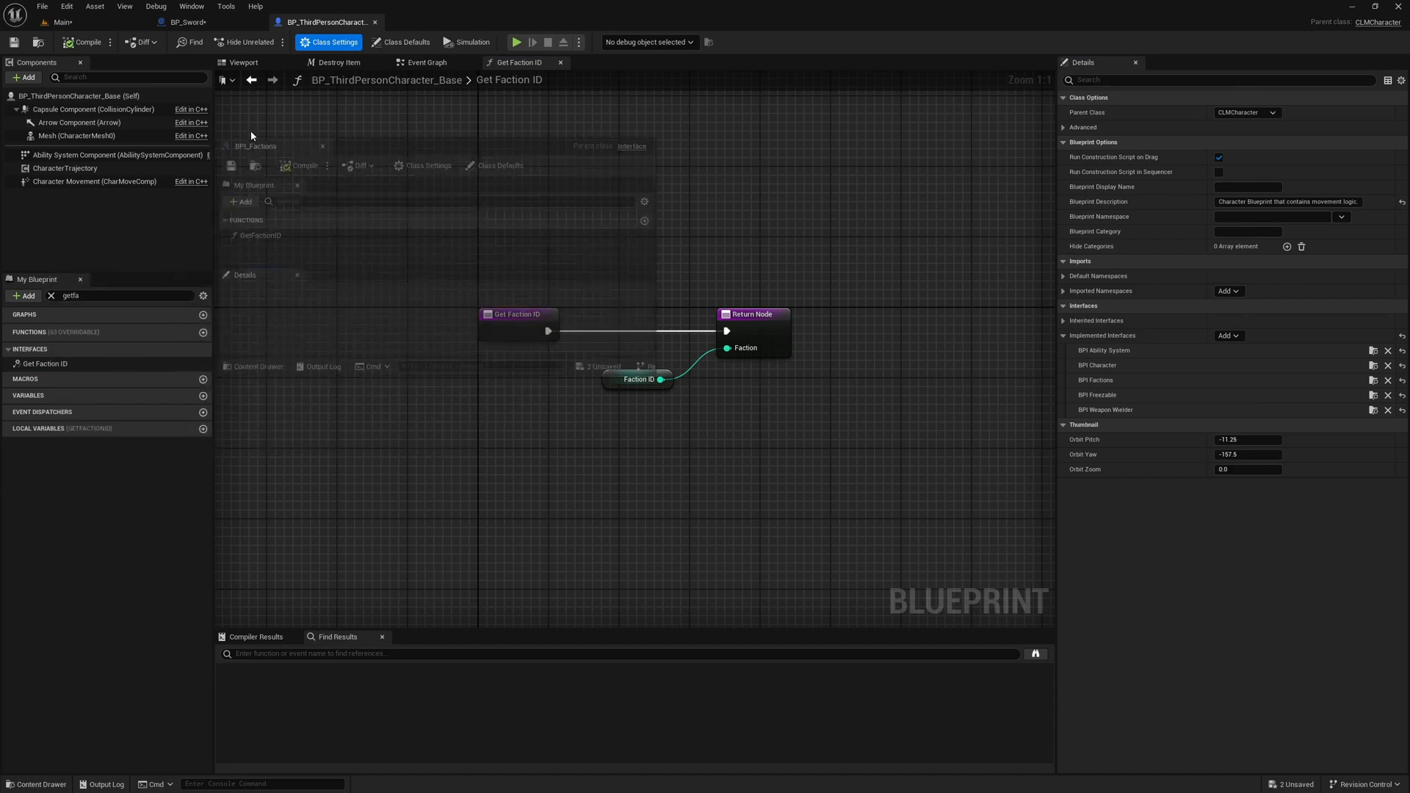
left_click(441, 21)
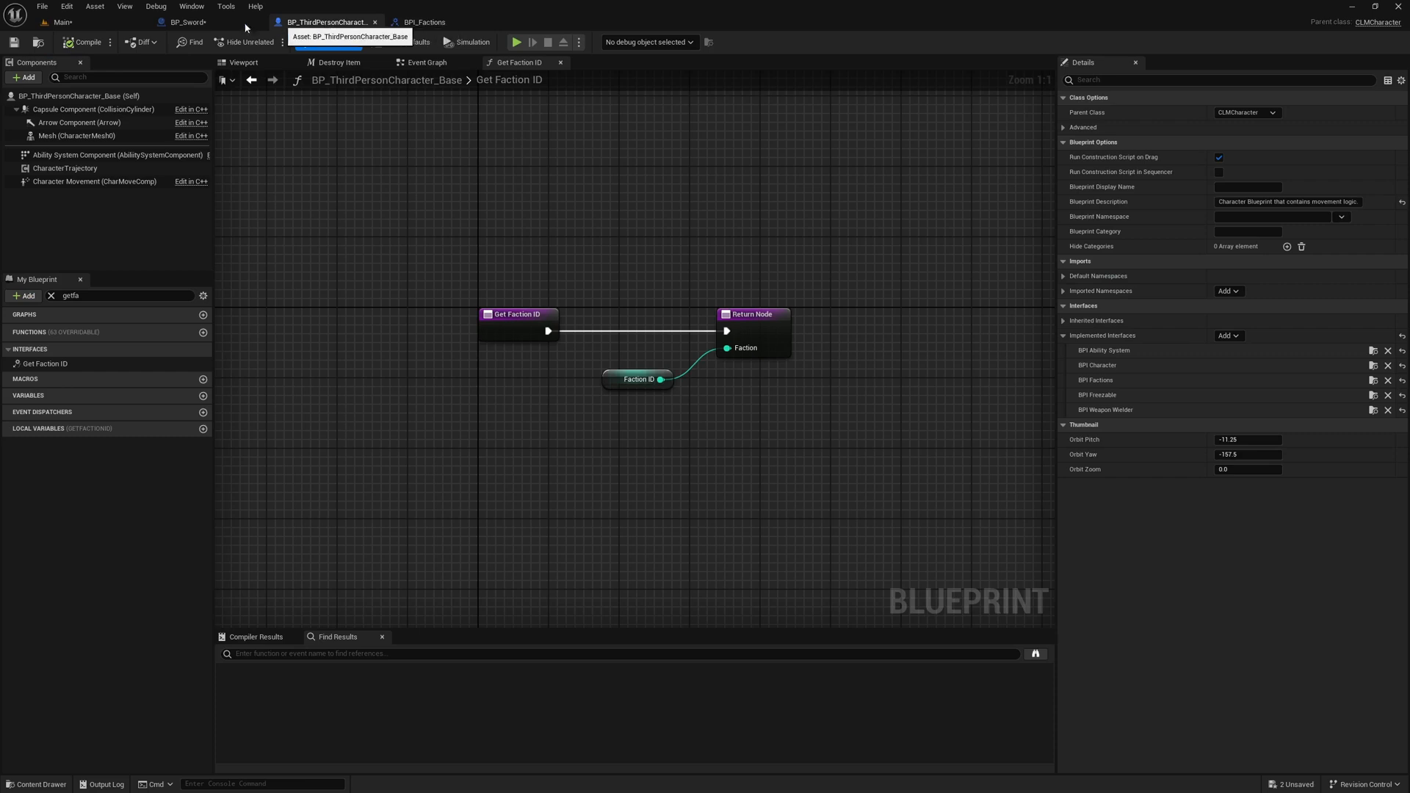
left_click(423, 21)
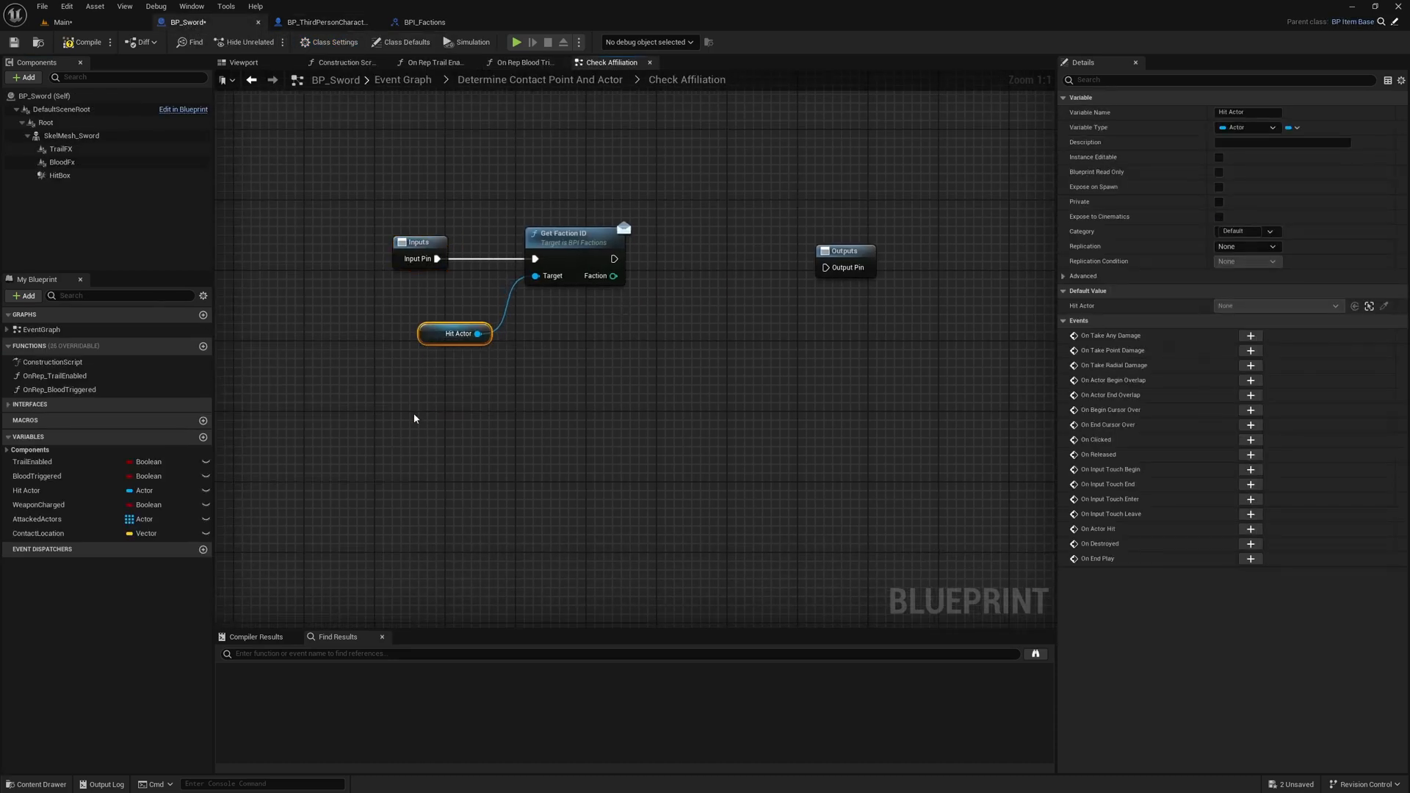
Step: Add Get Attach Parent Actor and feed its Return Value into a second Get Faction ID
right_click(413, 417)
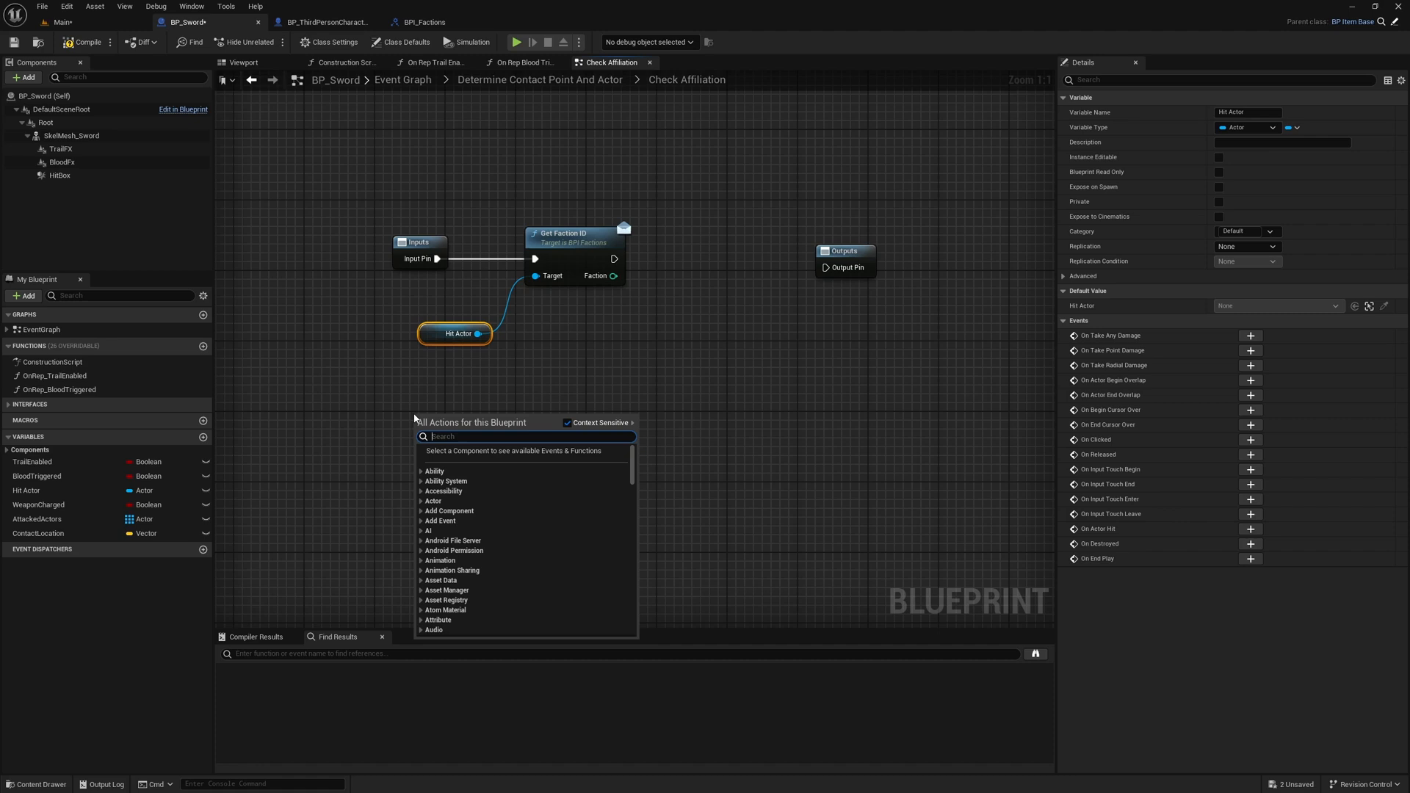
type("get attachpa")
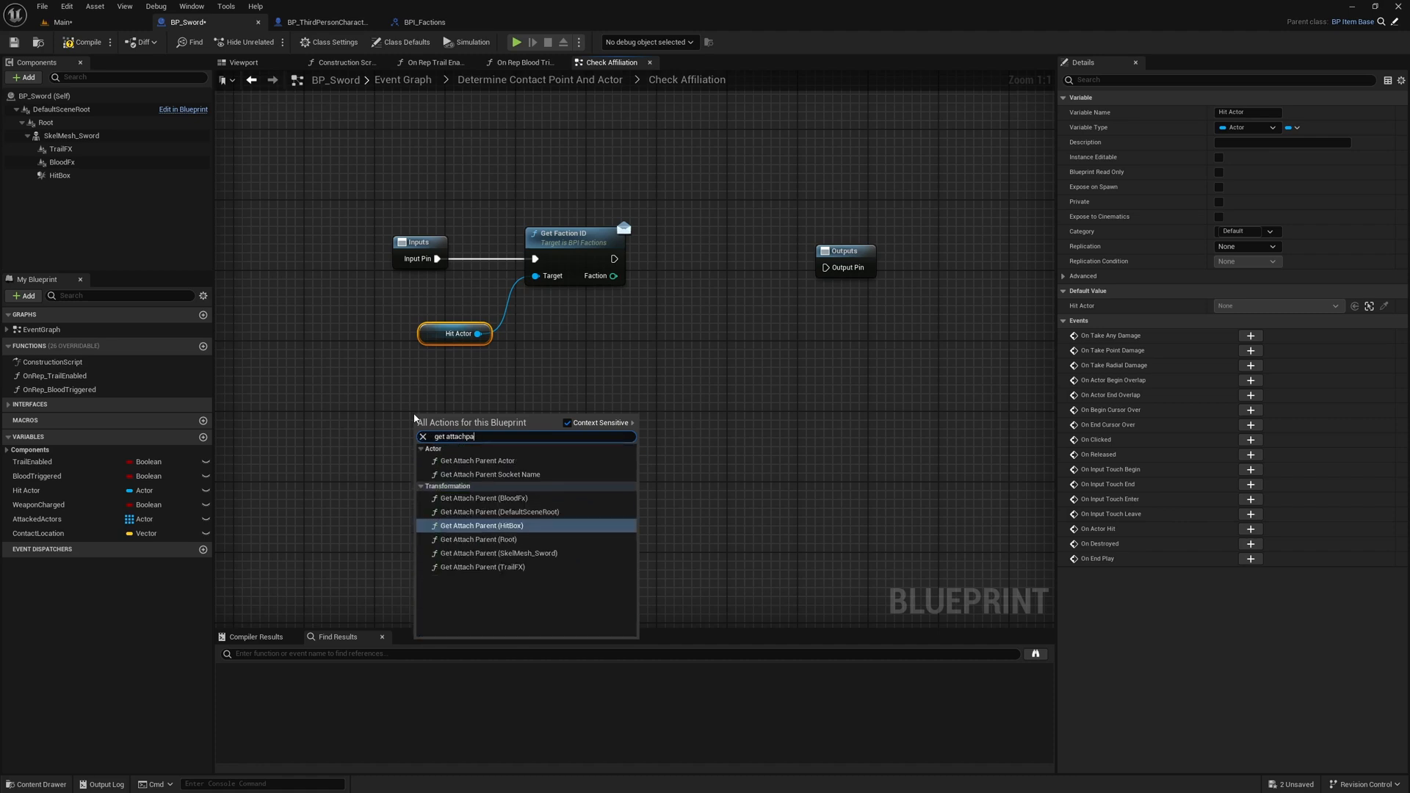
left_click(476, 461)
type("get fac")
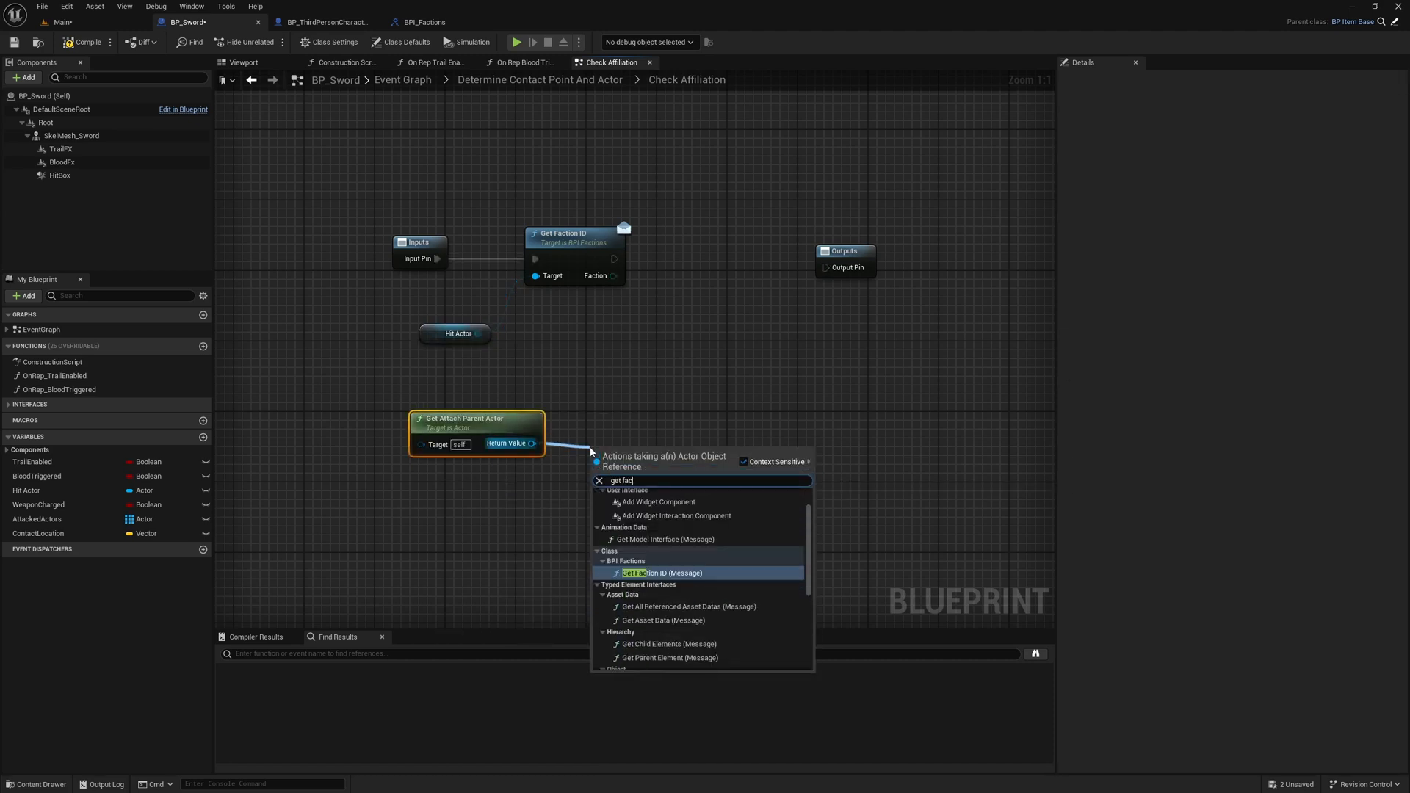
left_click(662, 572)
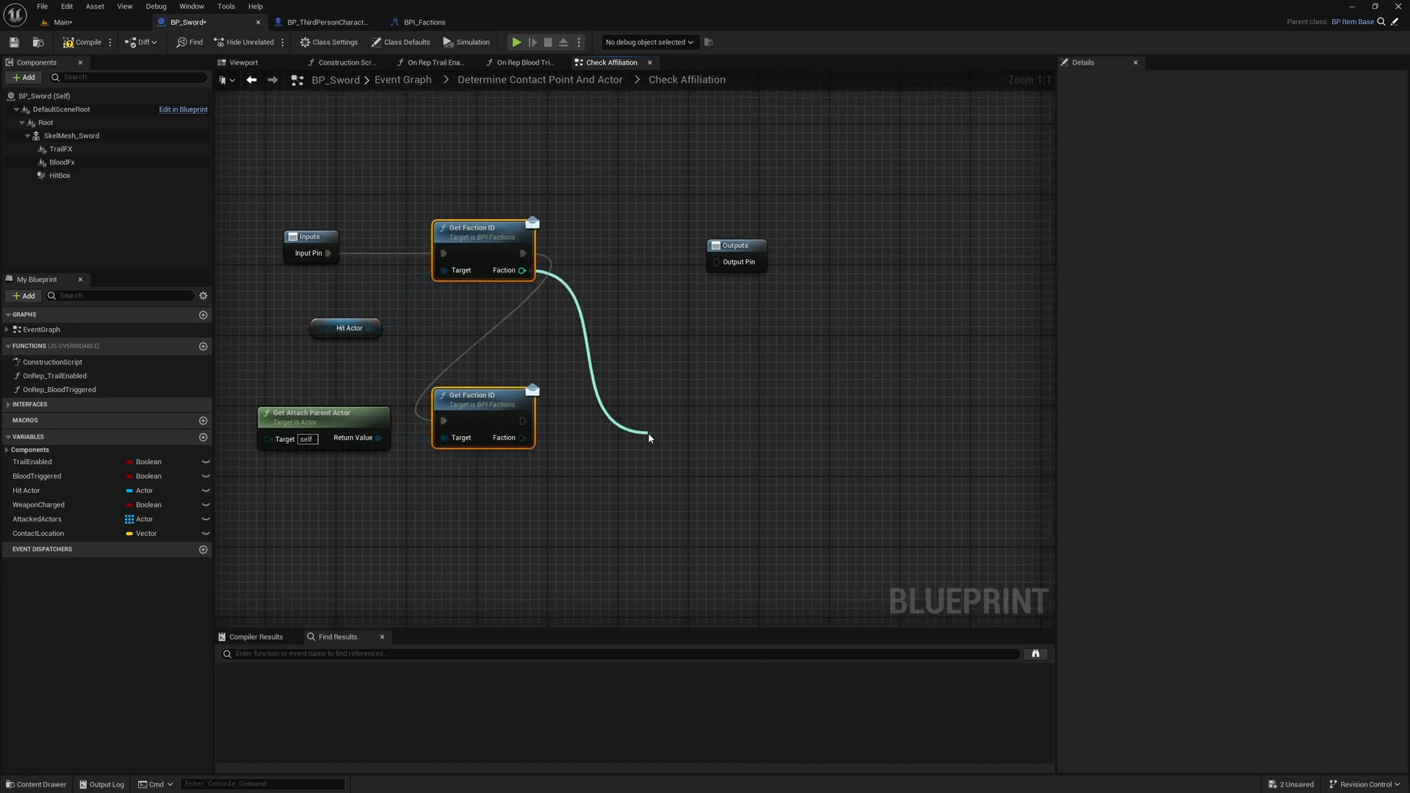
Step: Compare the hit actor and wielder faction IDs with a Not Equal node
left_click_drag(520, 269, 649, 439)
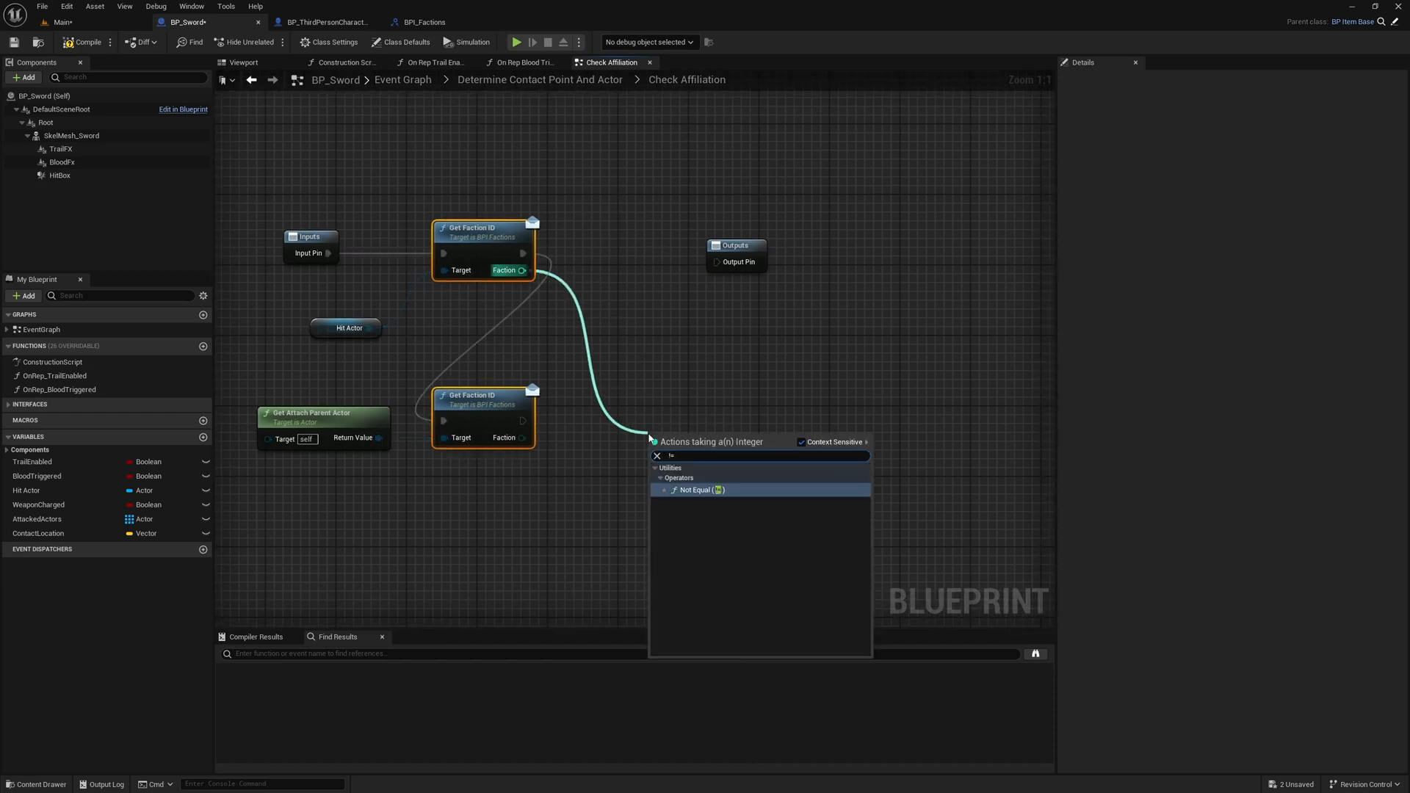
left_click(701, 489)
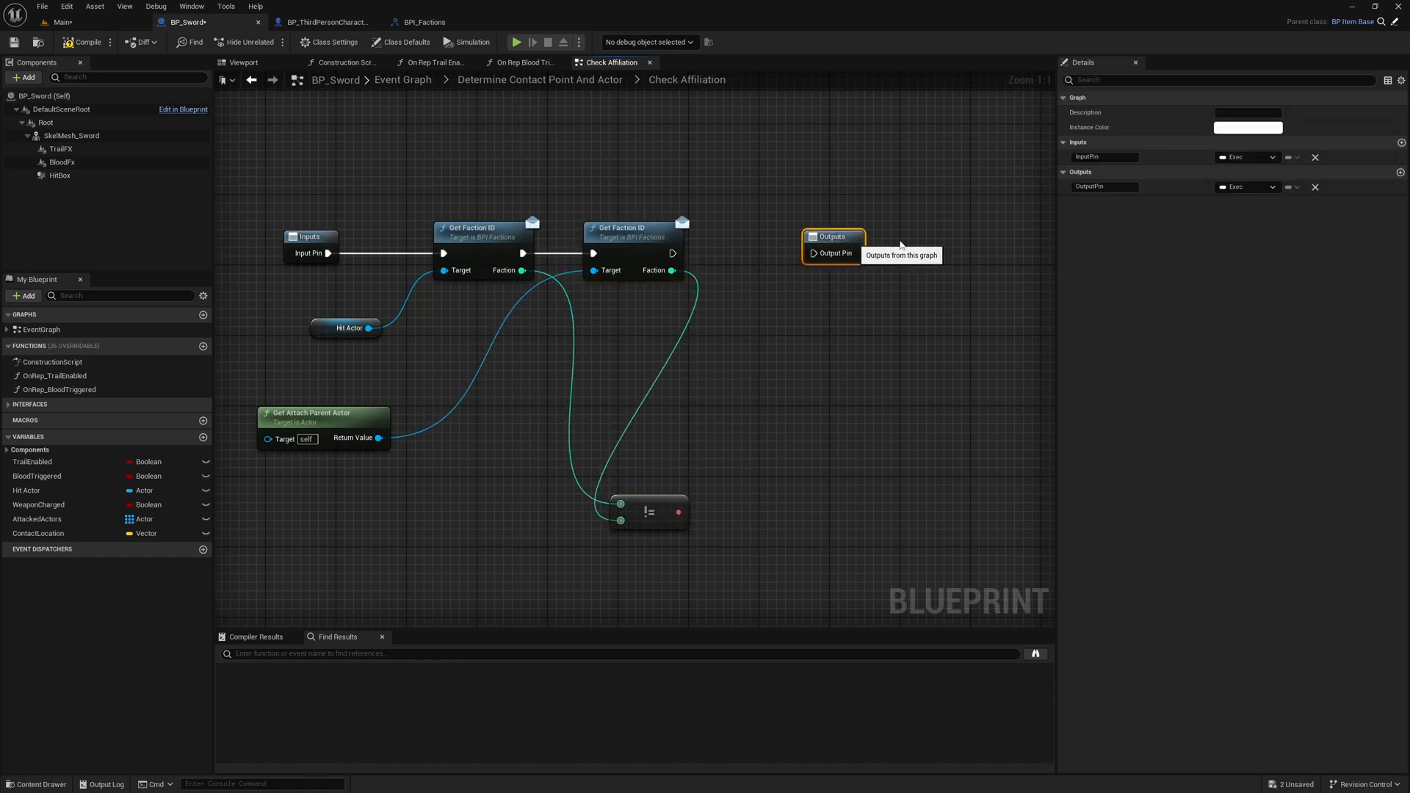
left_click_drag(673, 252, 809, 261)
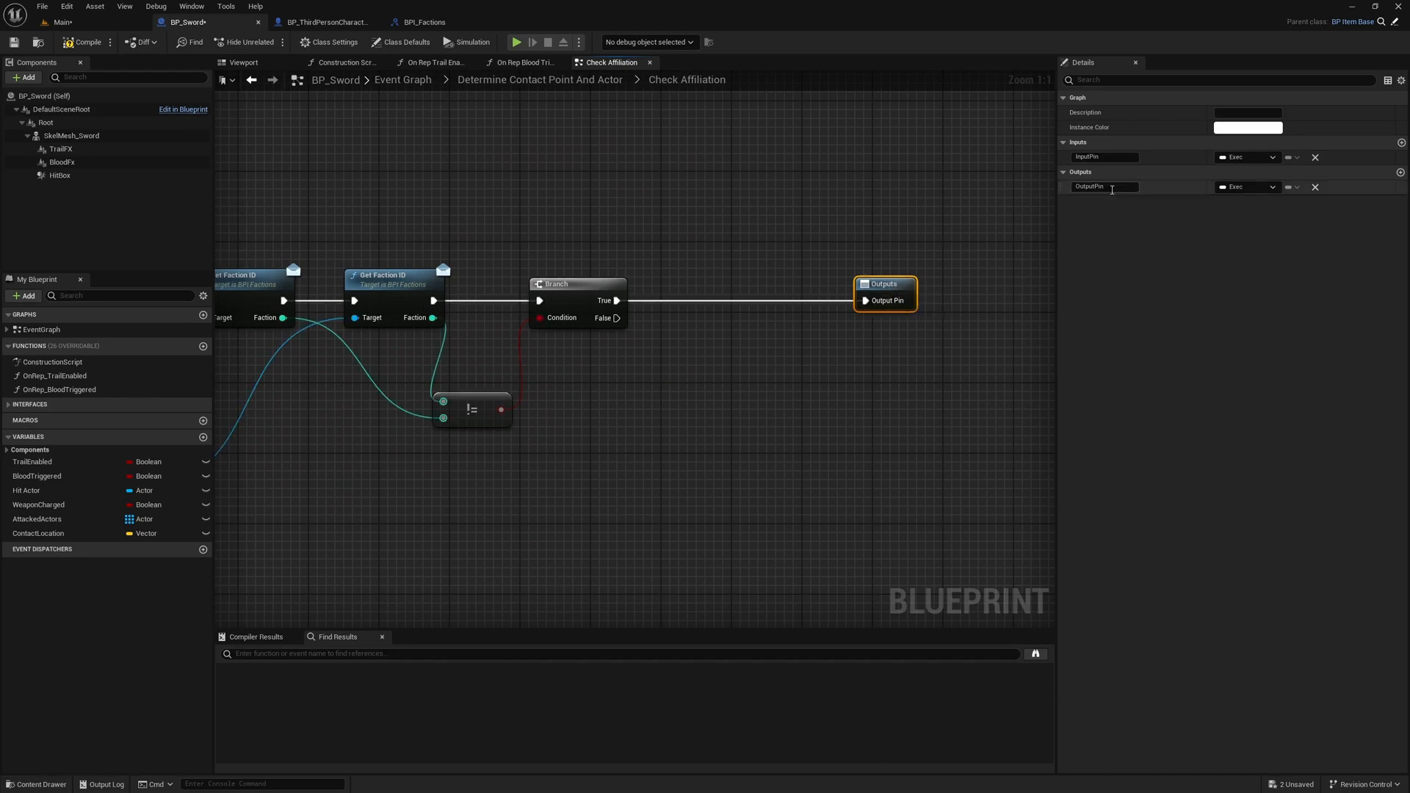
Step: Name the branch's output pins 'Enemies' and 'Friend'
type("Enemies")
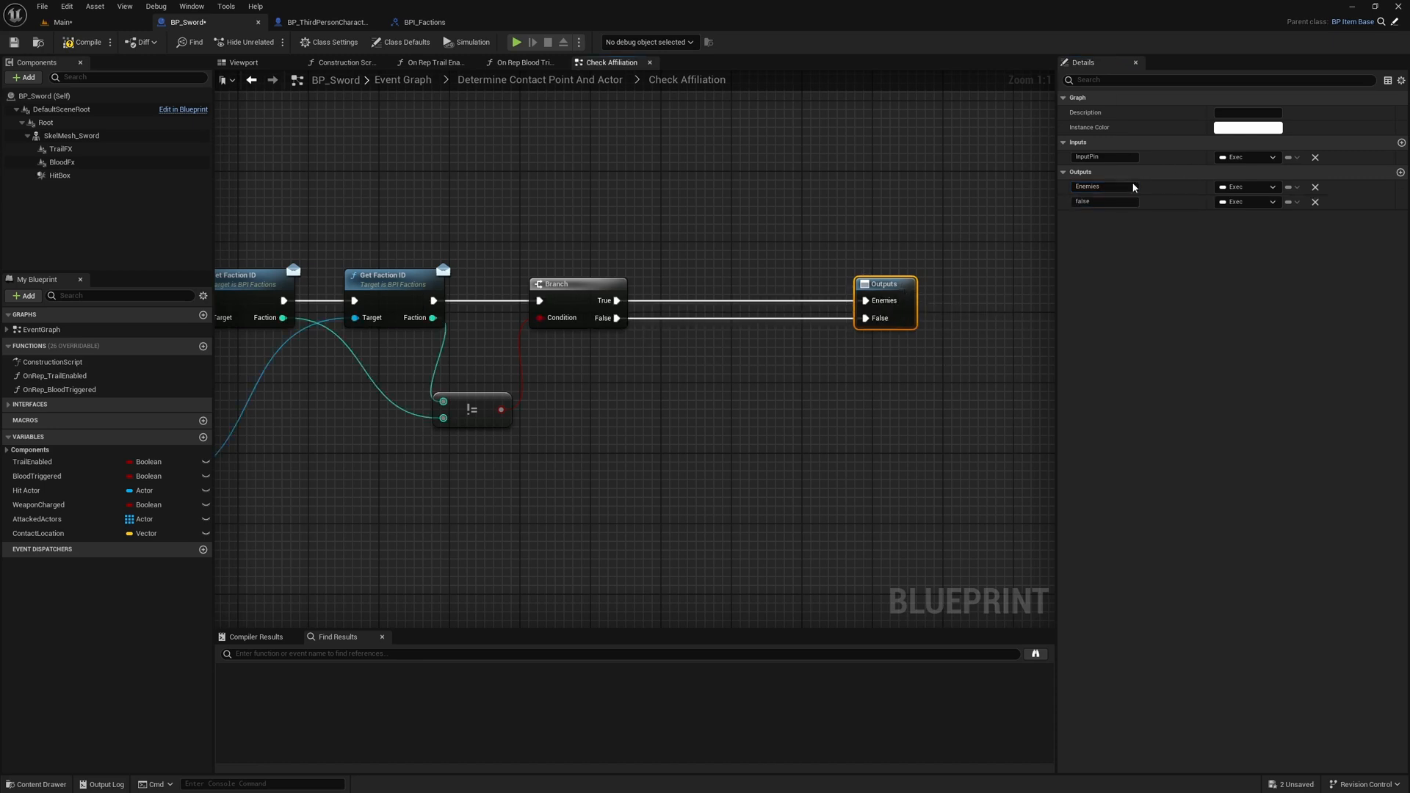
double_click(1104, 201)
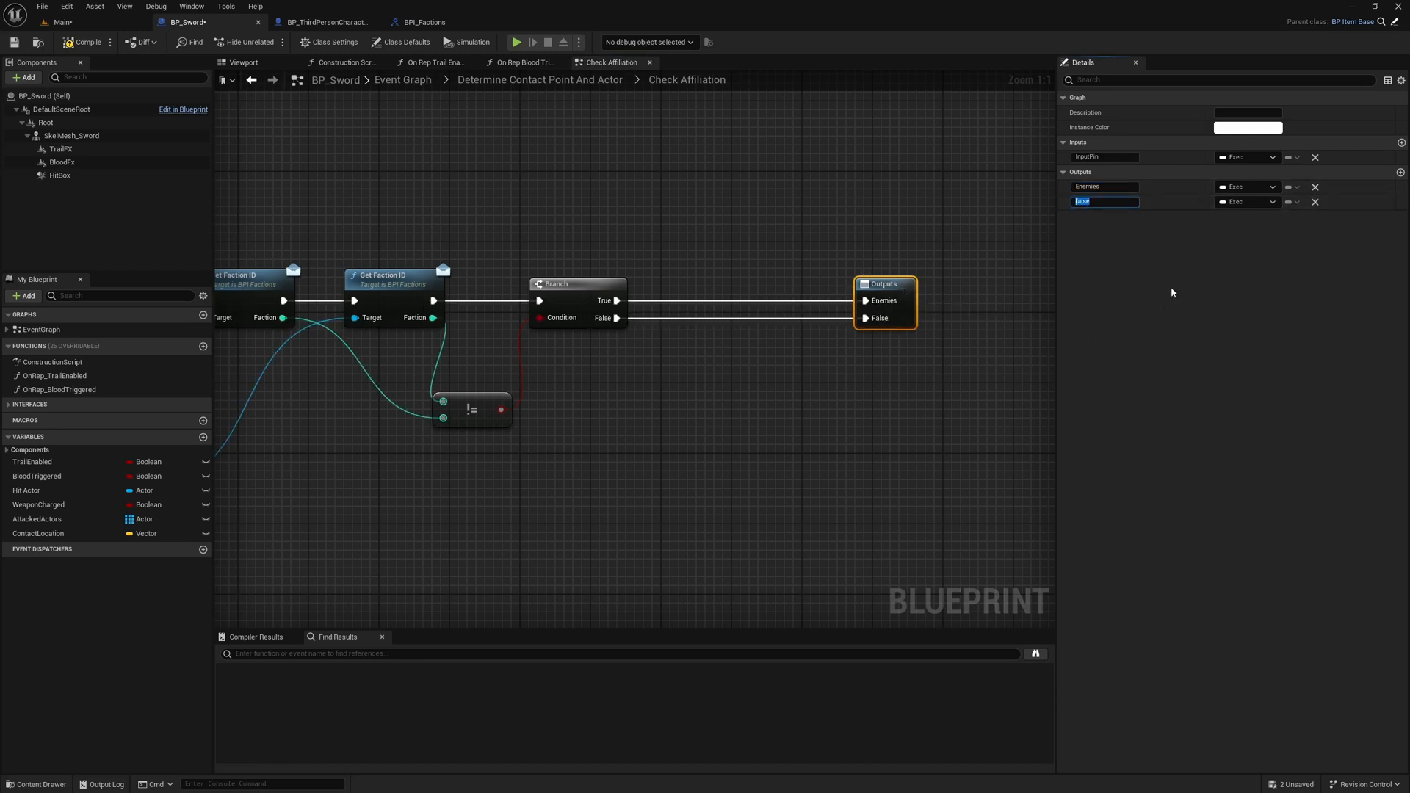
type("Friend")
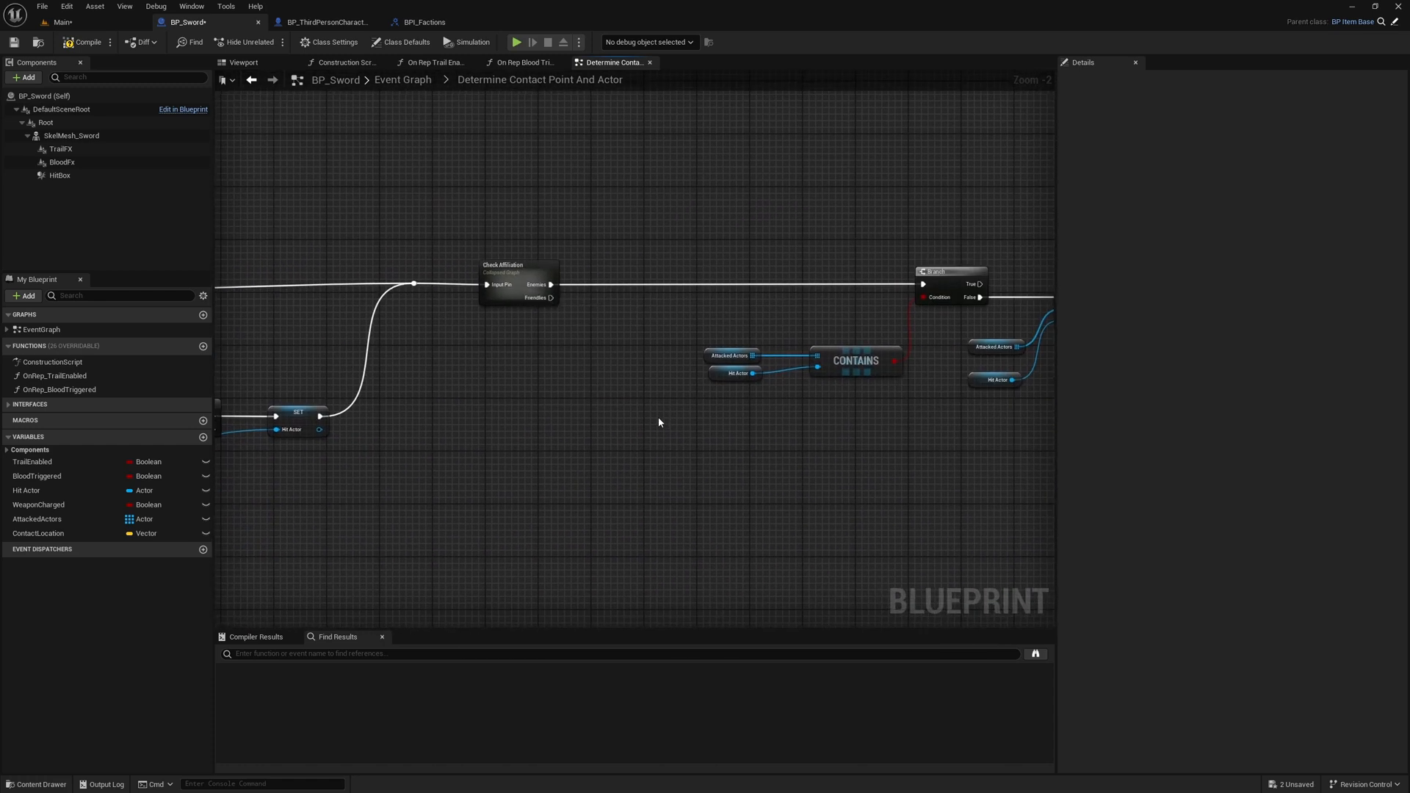
Step: Leave BP_Sword with Check Affiliation's Enemies output wired, returning to the Main level
left_click(59, 21)
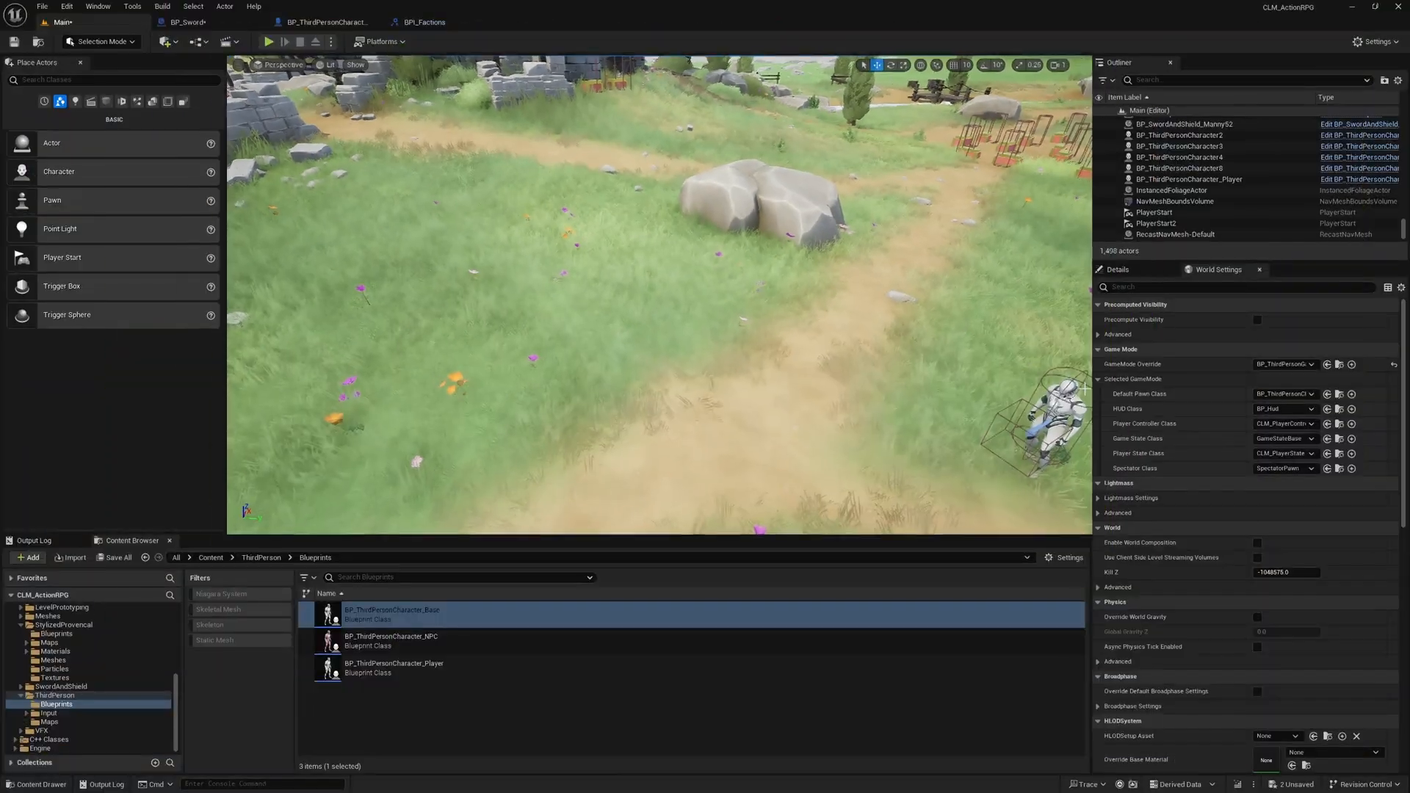
Step: Pick BP_ThirdPersonCharacter_NPC and run a quick Play-then-Stop test of the level
left_click(391, 641)
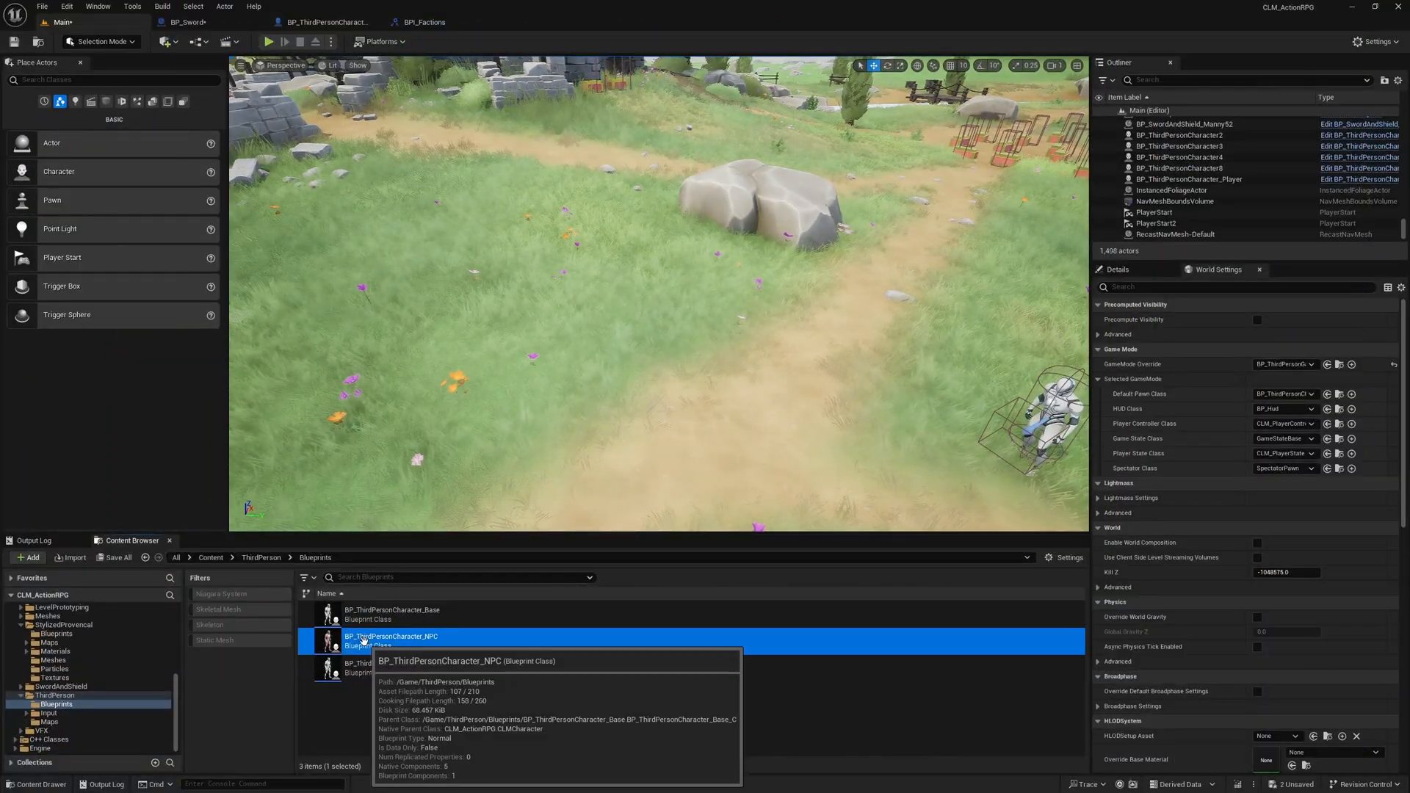
left_click(268, 41)
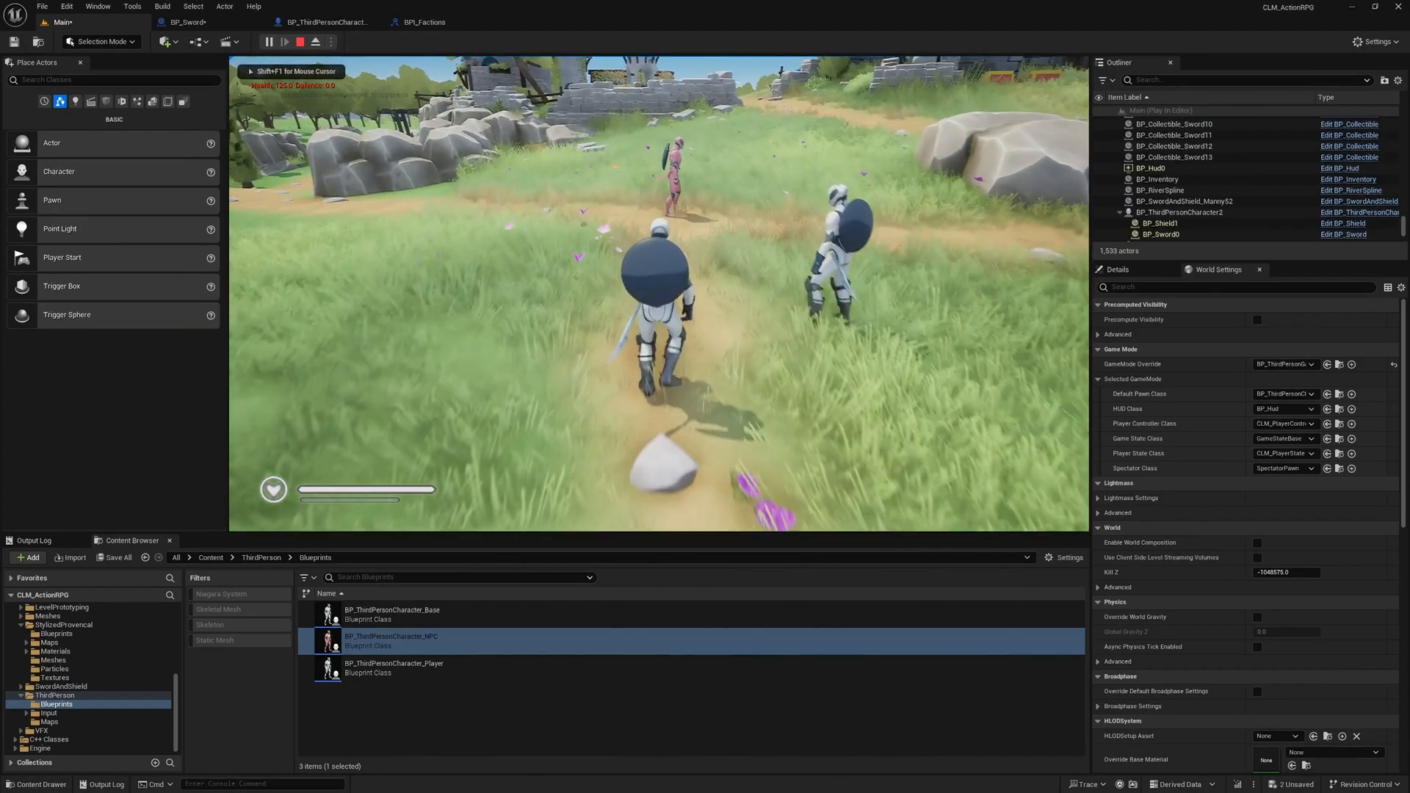
left_click(315, 41)
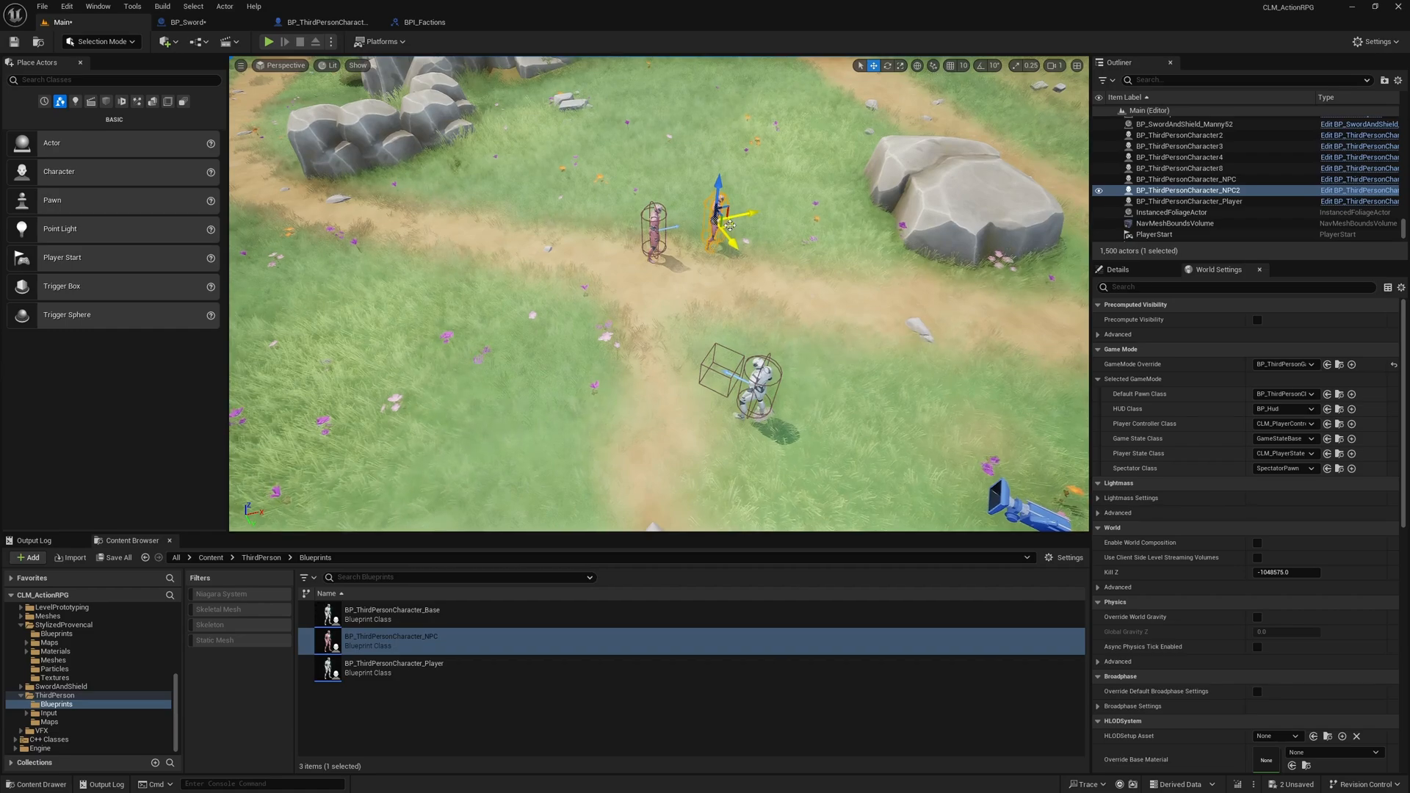
left_click(268, 41)
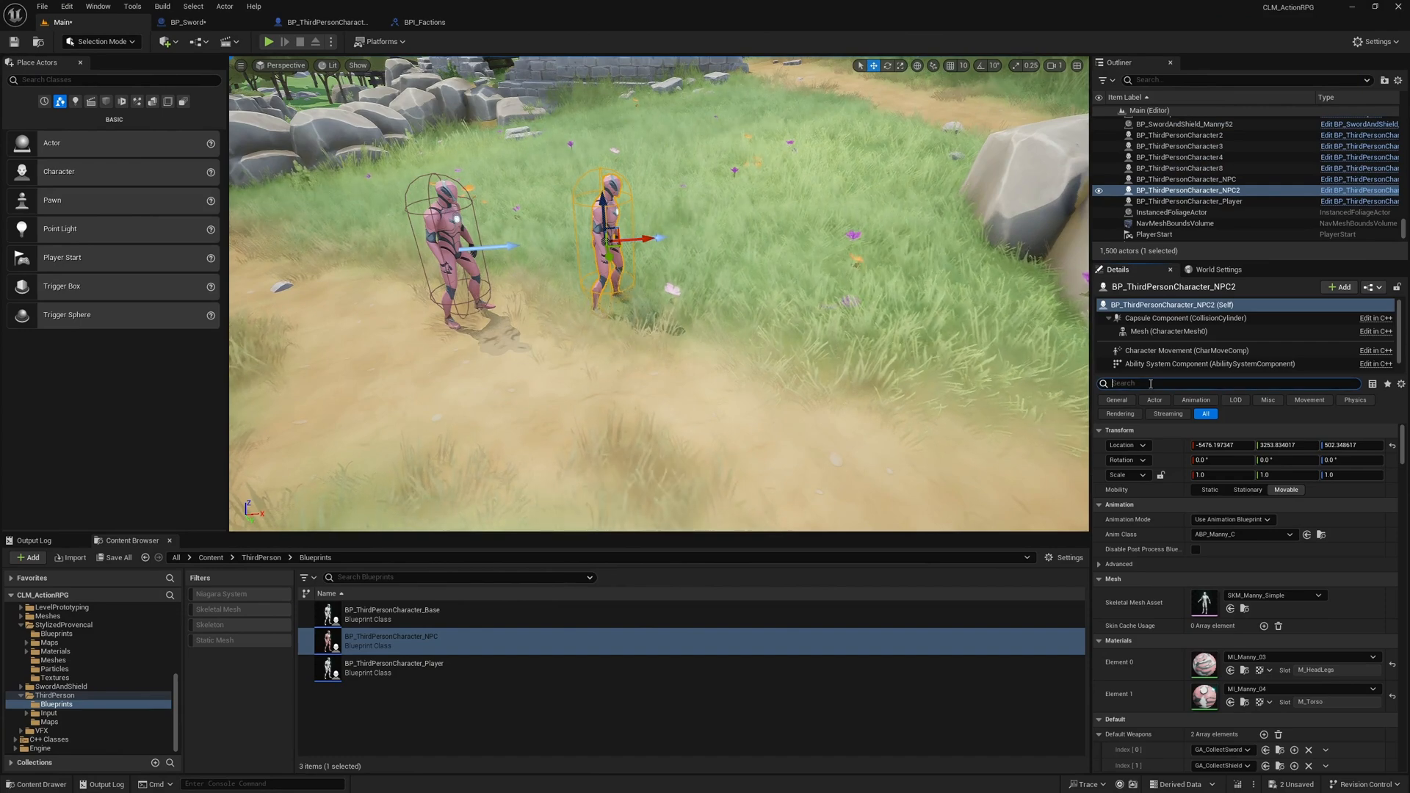
Step: Confirm both NPCs use the AI_NPC controller and share Faction ID 0, then open the NPC blueprint
type("AIC")
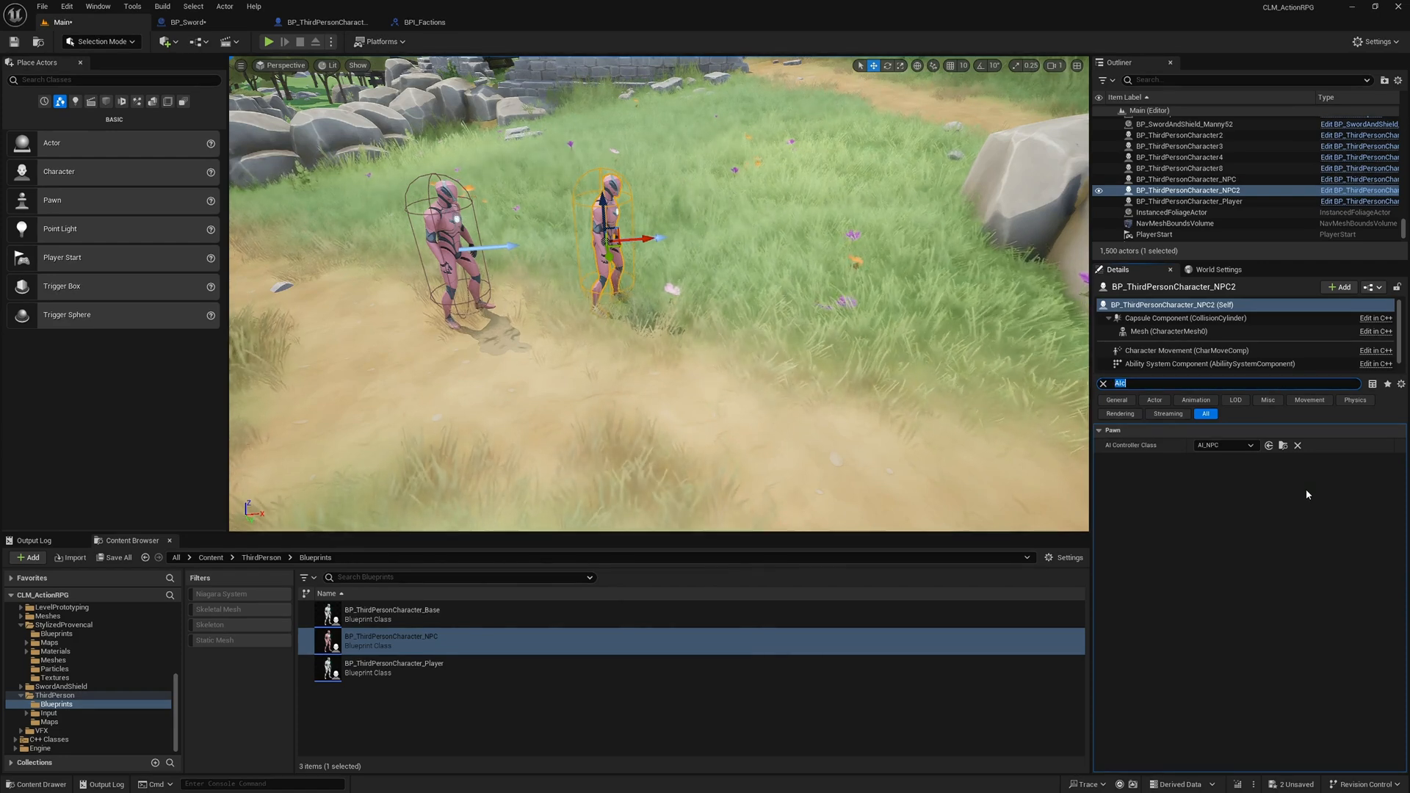
type("pawn")
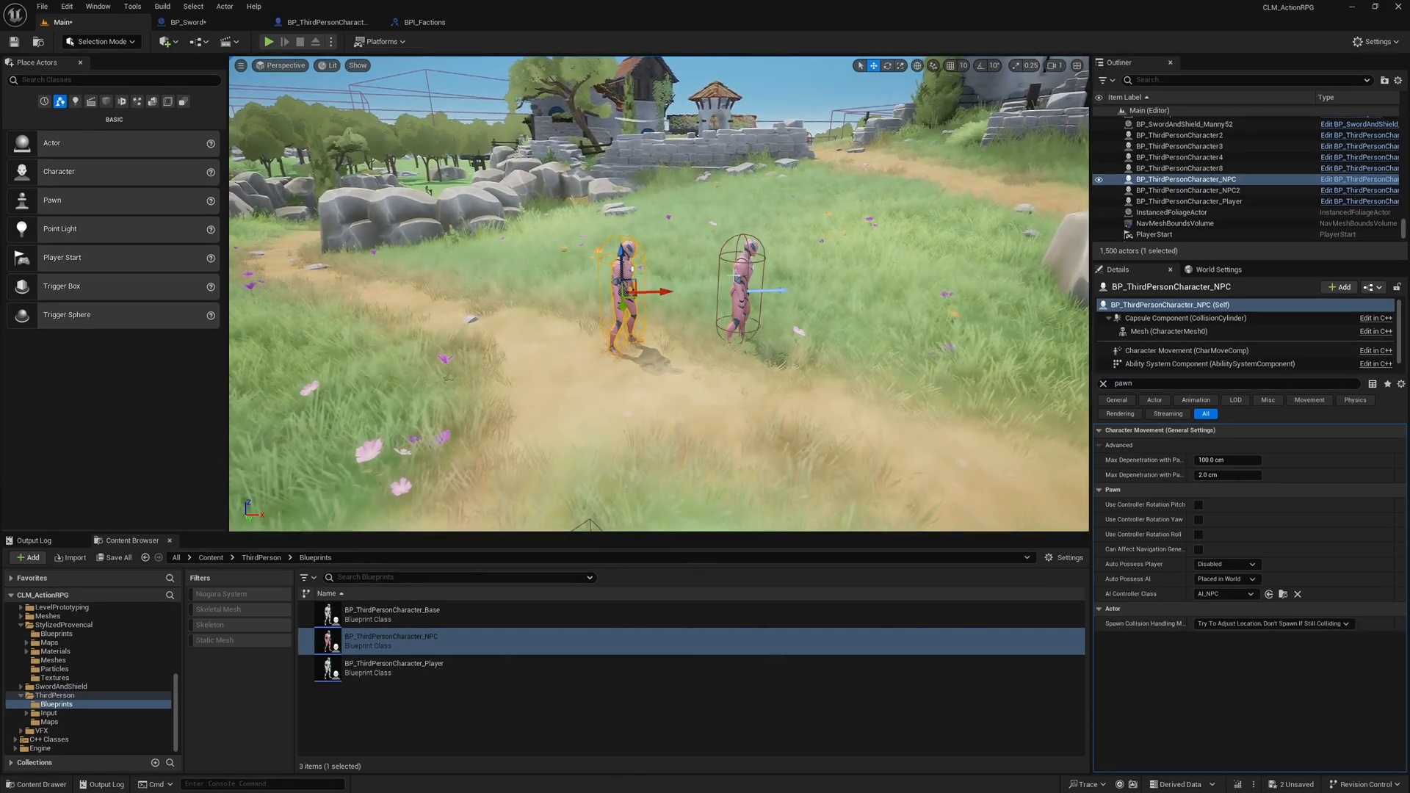
left_click(1186, 189)
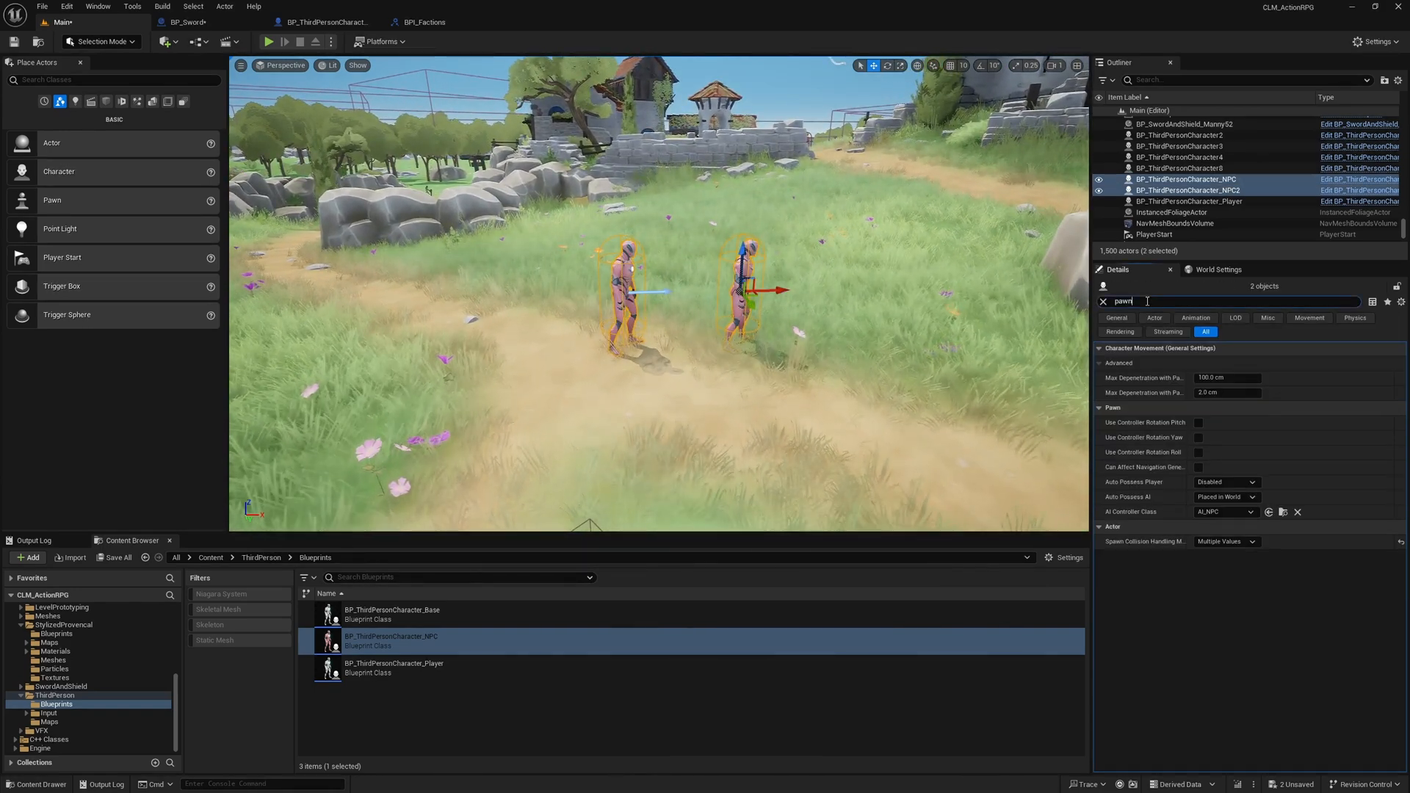
type("factio")
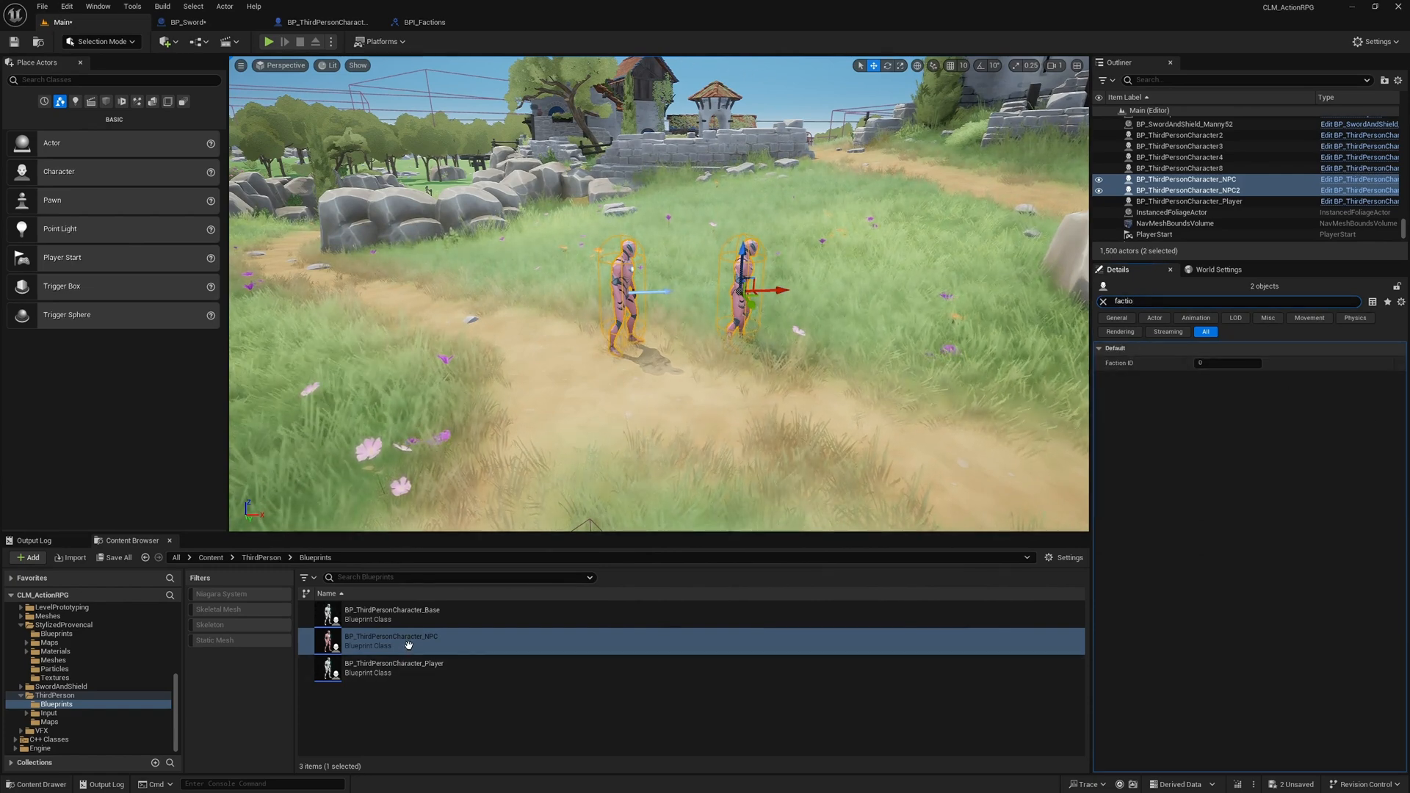
double_click(391, 640)
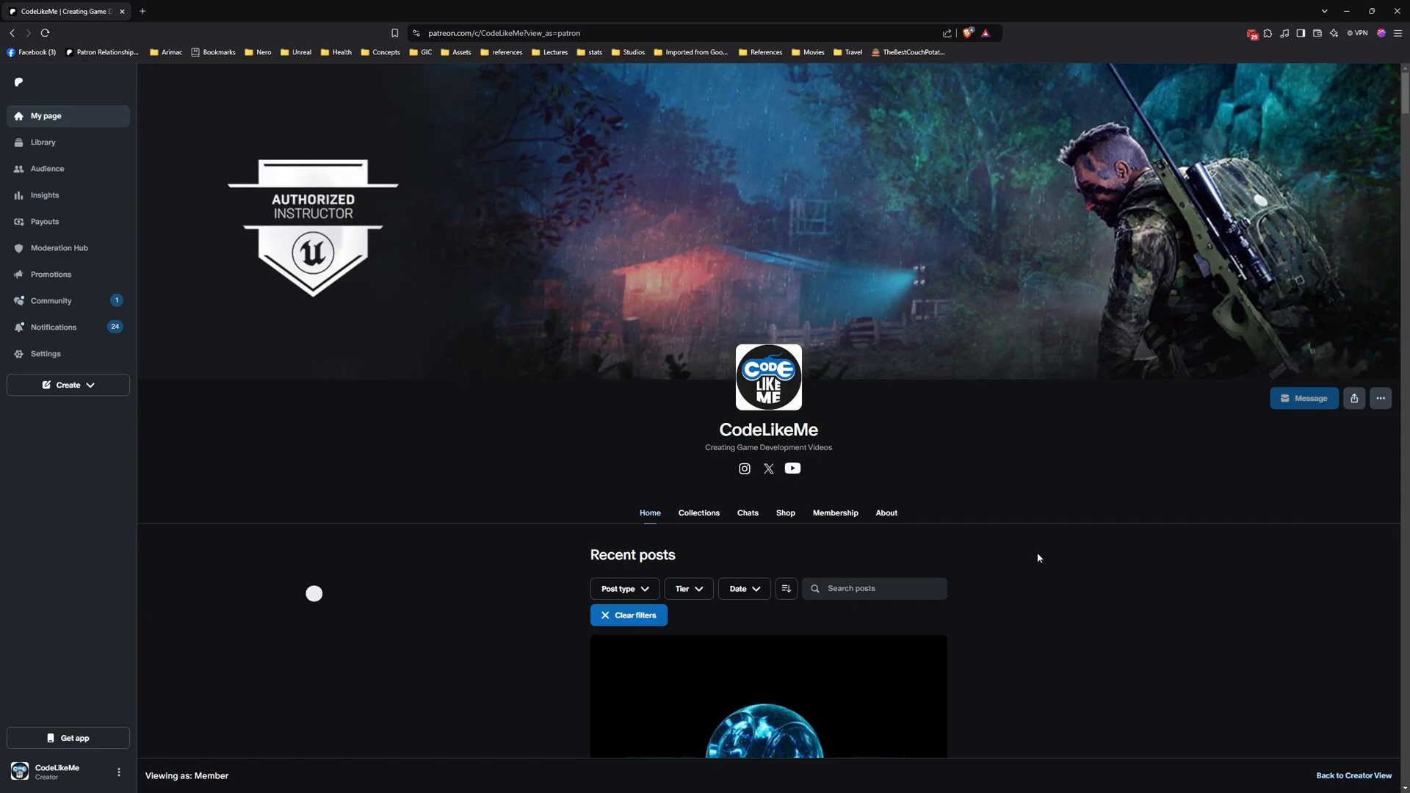
scroll("down", 3)
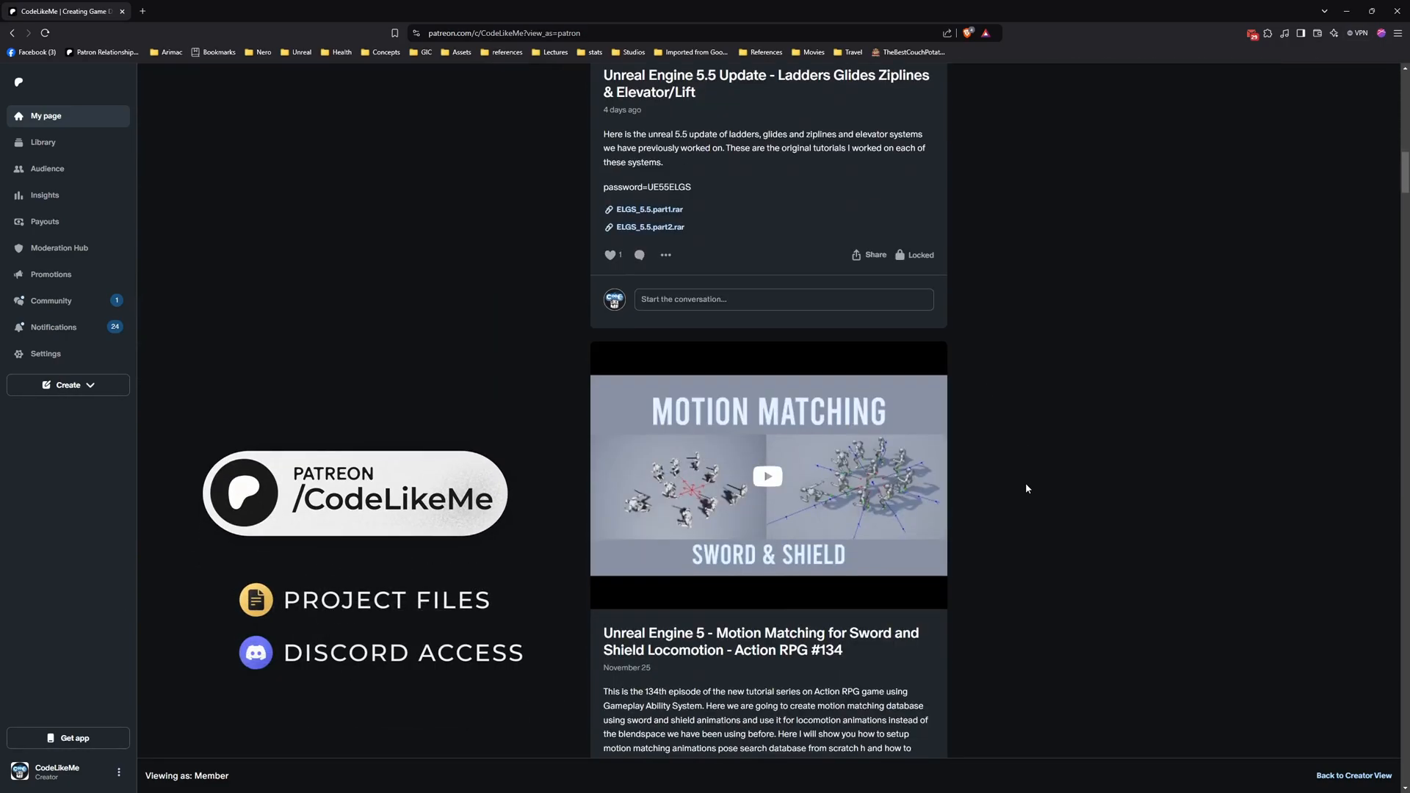
scroll("down", 3)
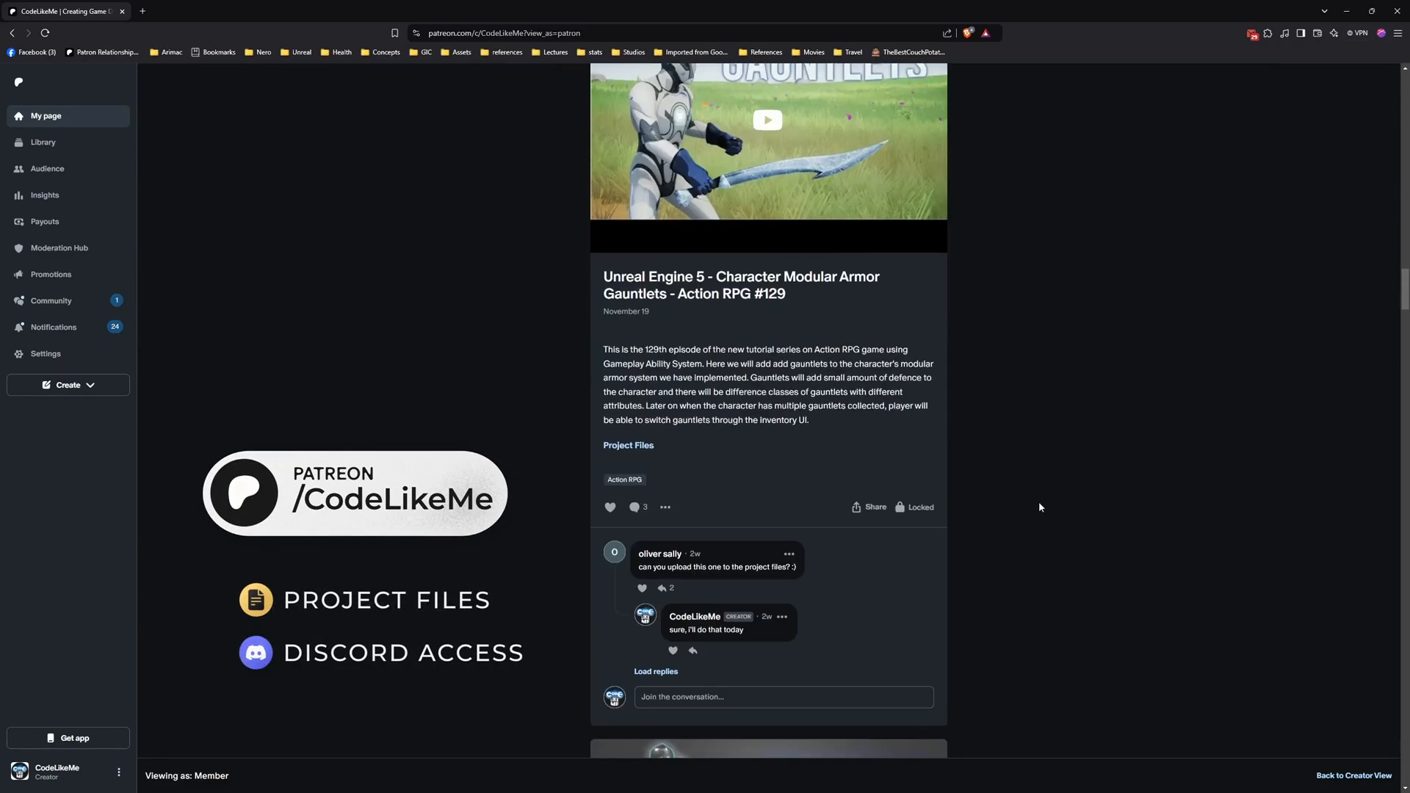
scroll("down", 3)
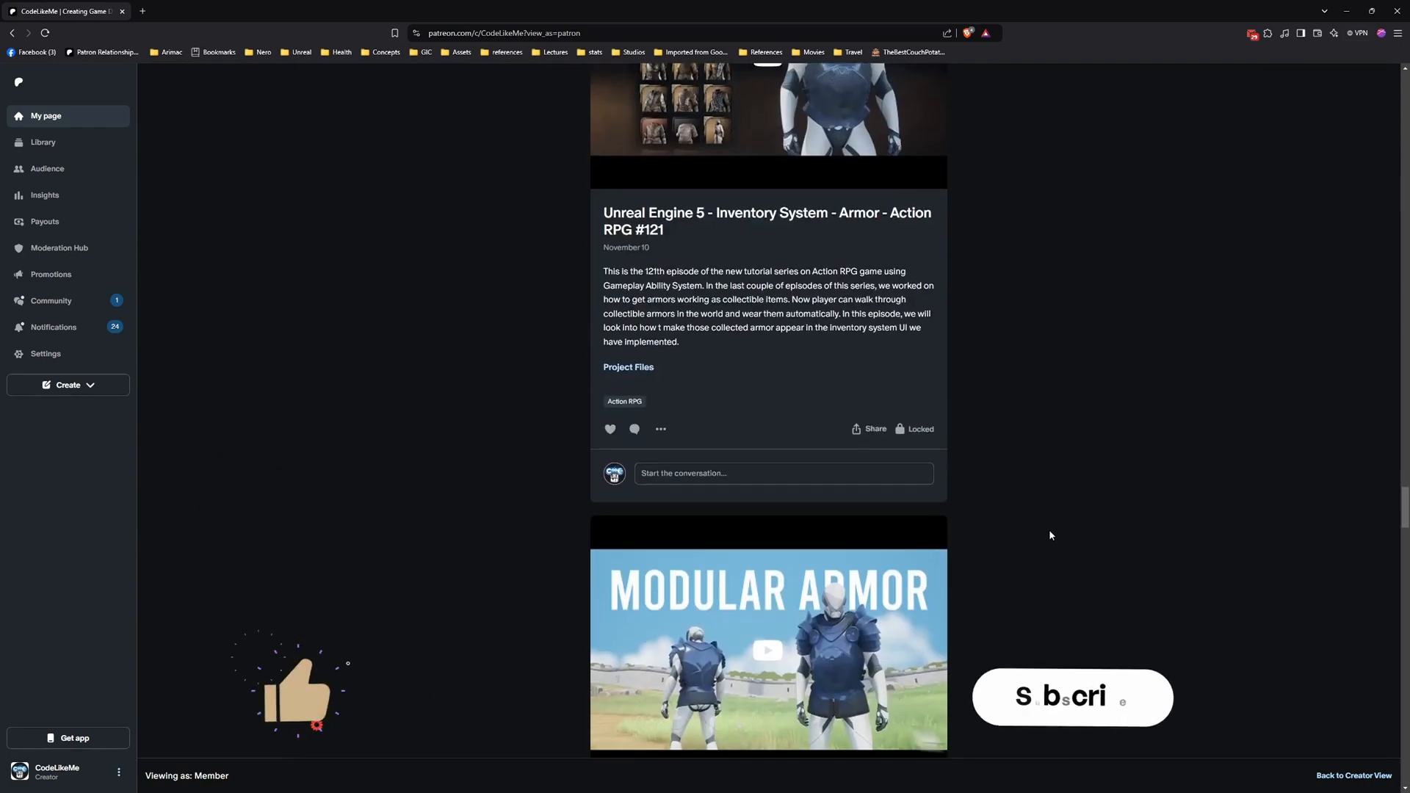
scroll("down", 3)
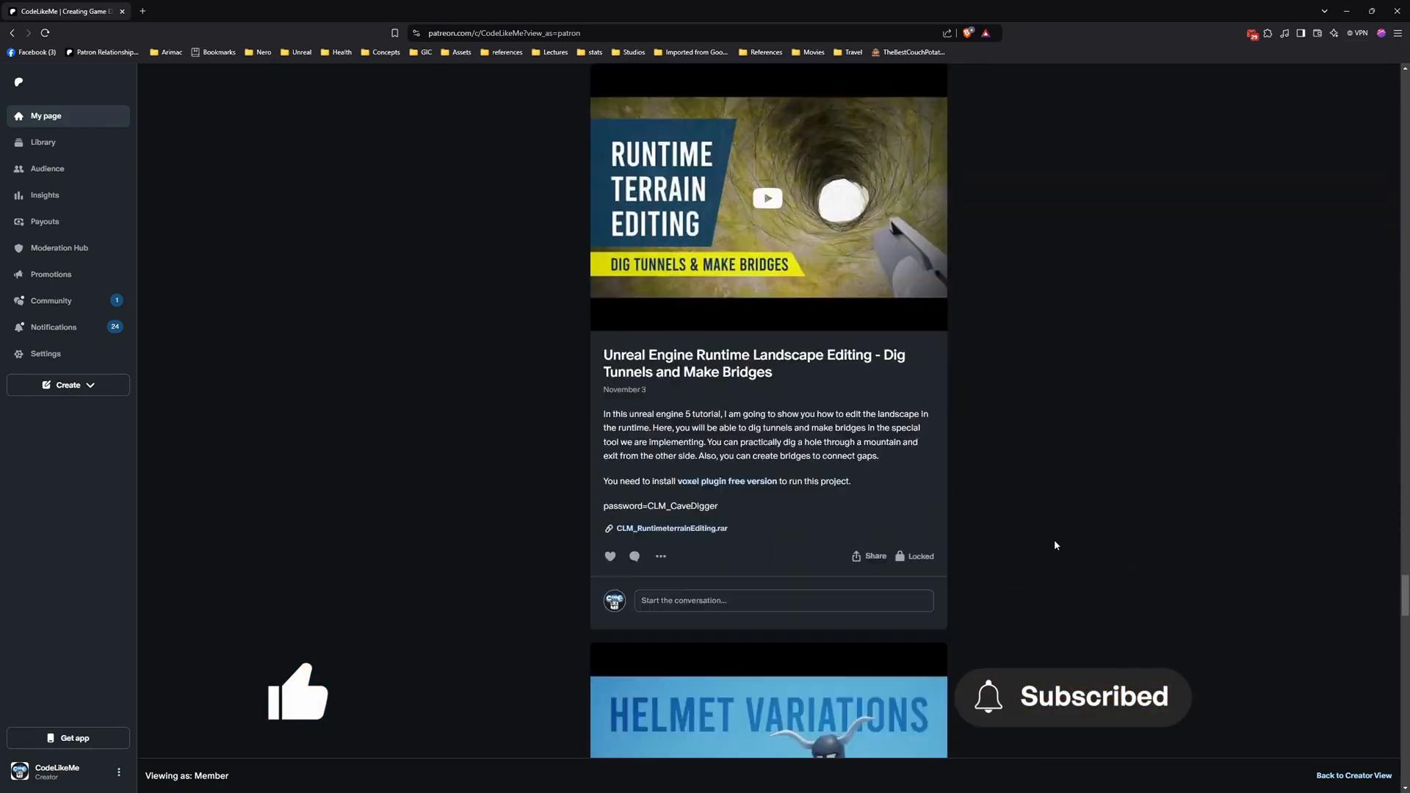